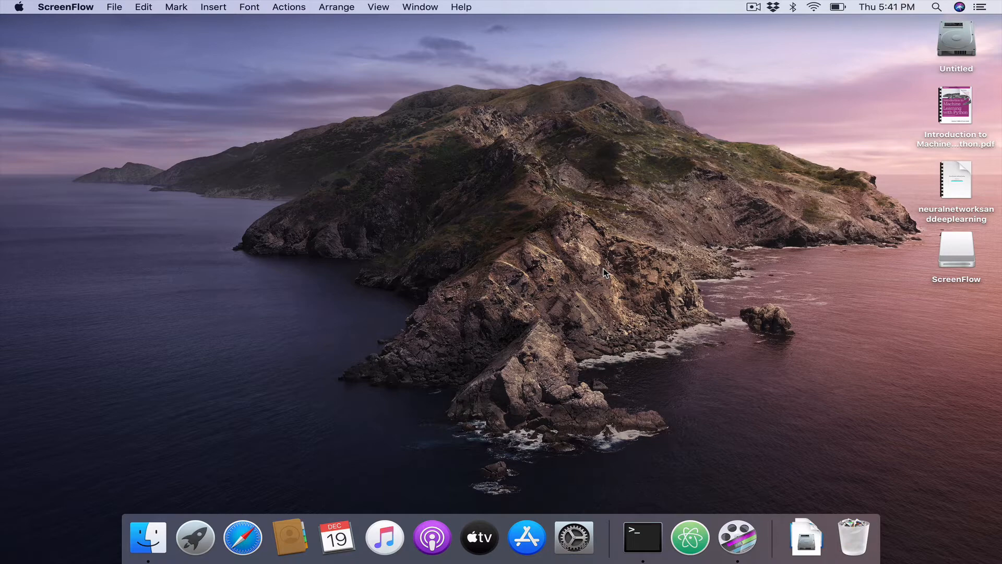
mouse_move(642, 537)
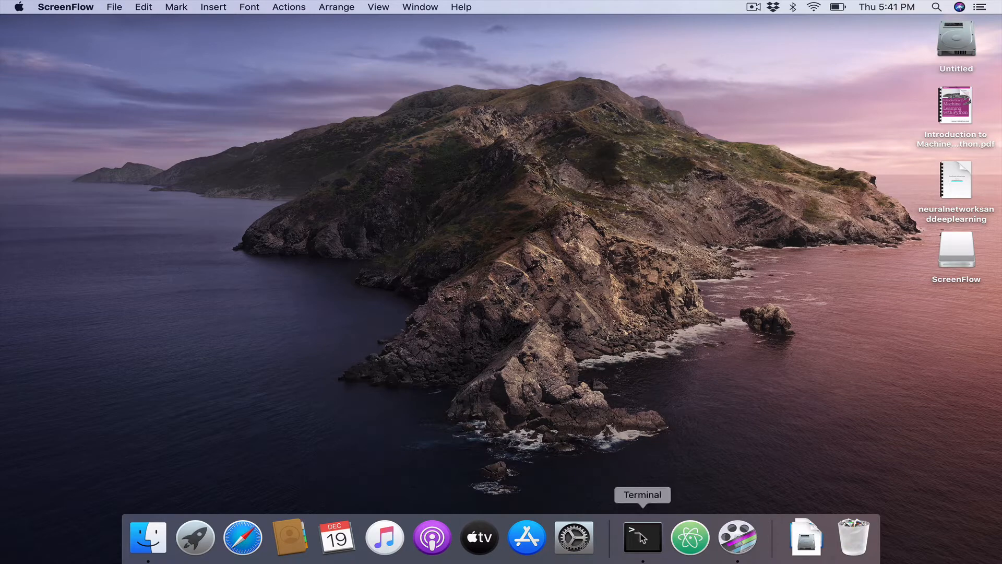
Bring the Terminal window to the front from the Dock.
click(642, 538)
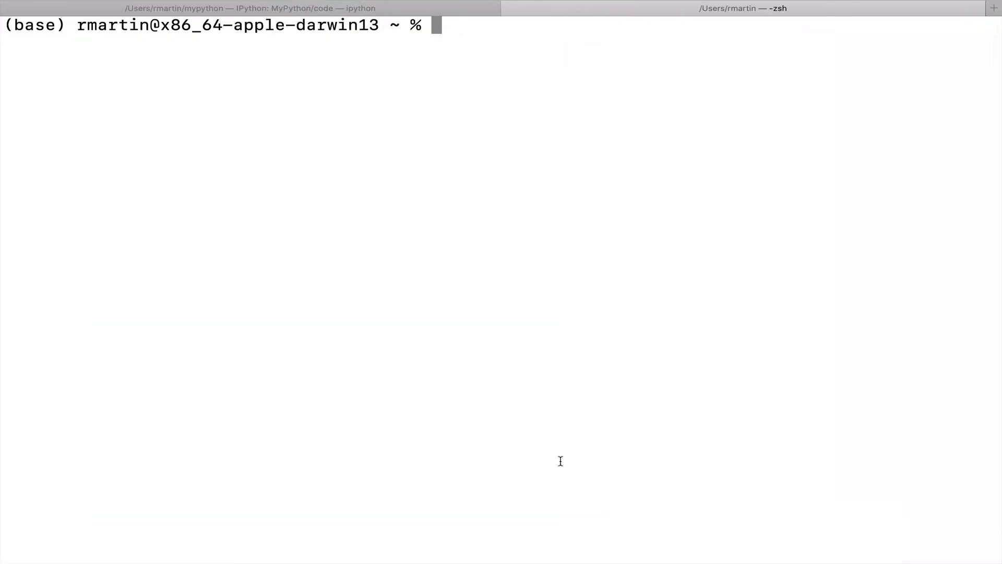
text(man tr)
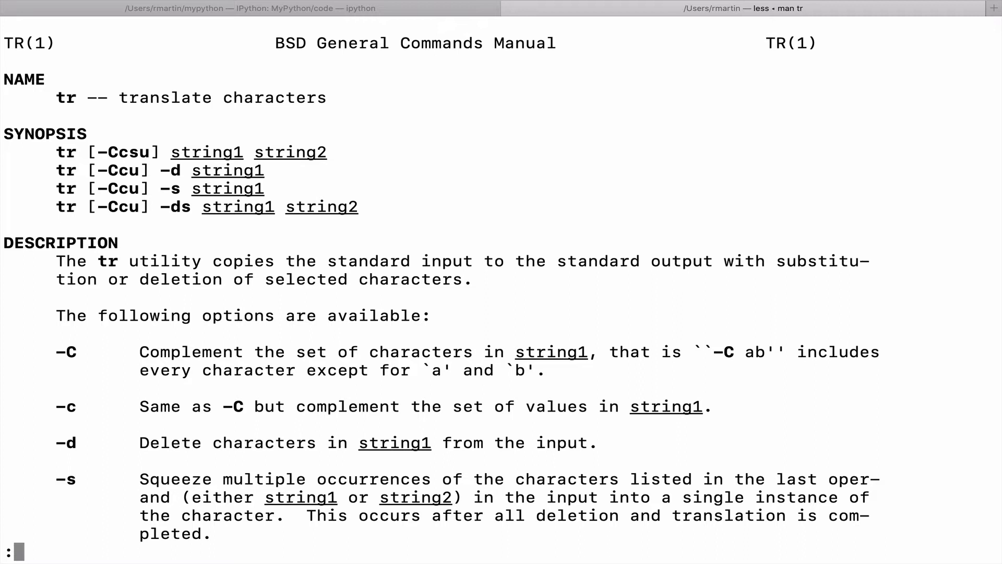
mouse_move(195, 141)
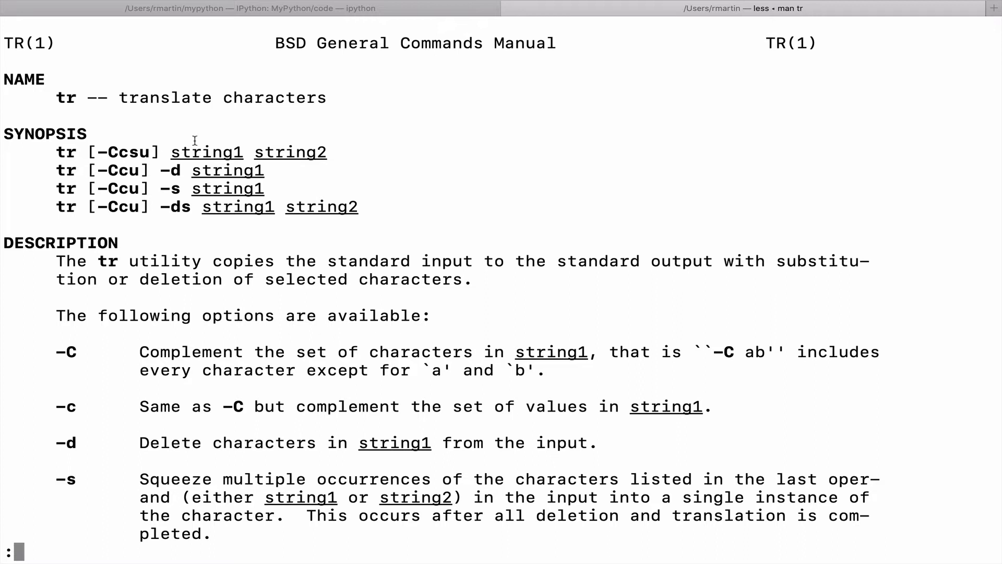
mouse_move(219, 152)
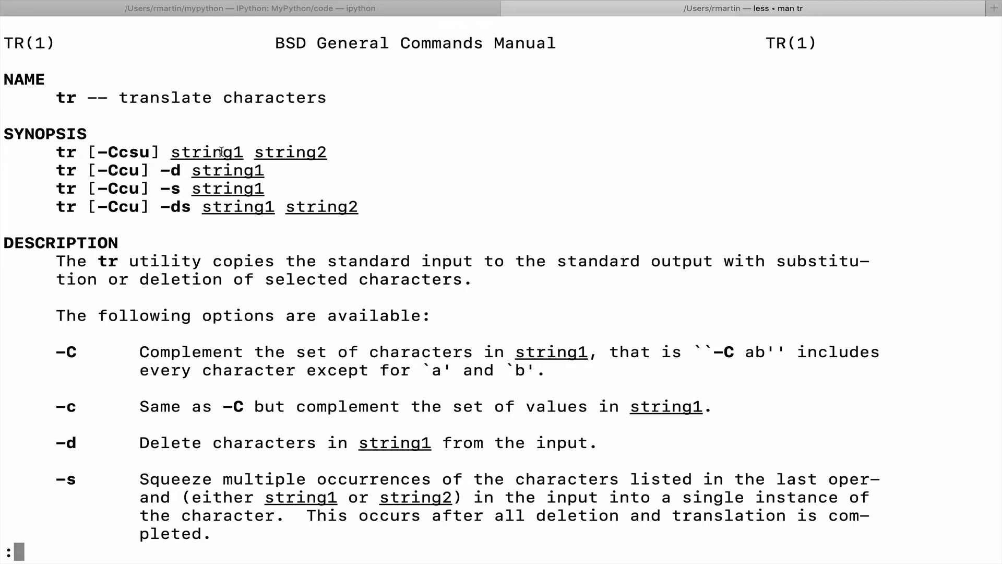
mouse_move(230, 153)
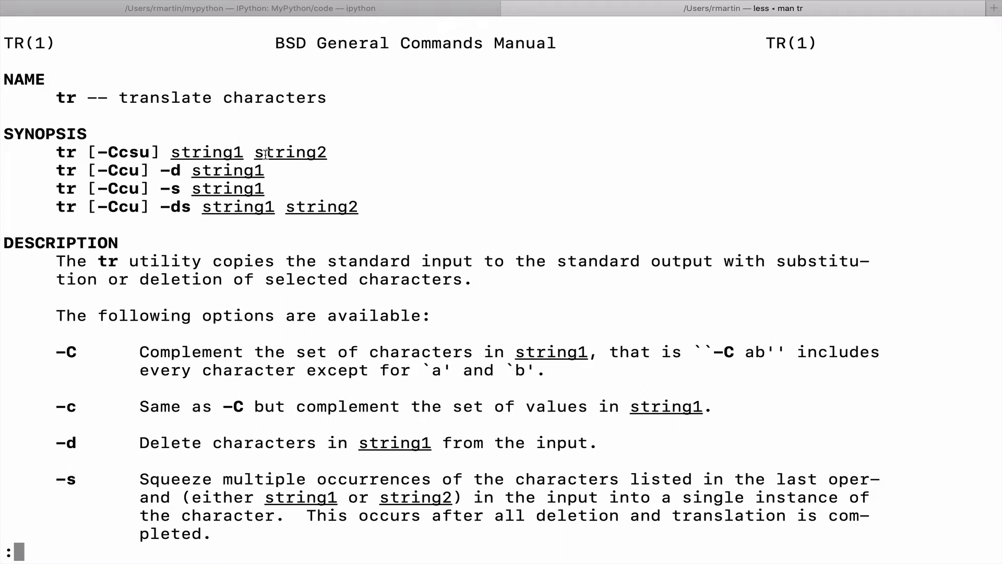
key(q)
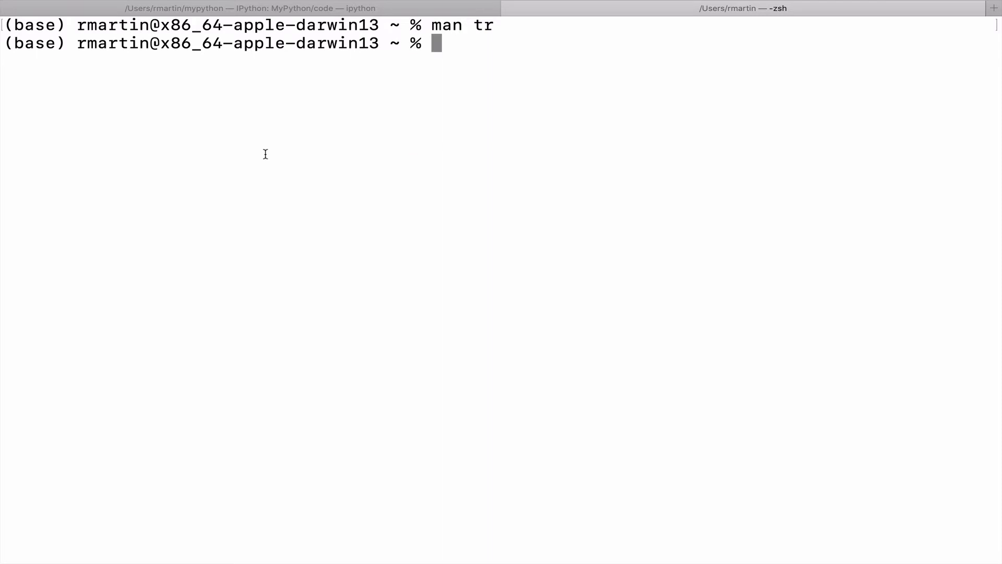
Echo 'this is a test', then pipe it through tr i x to replace i with x.
text(echo)
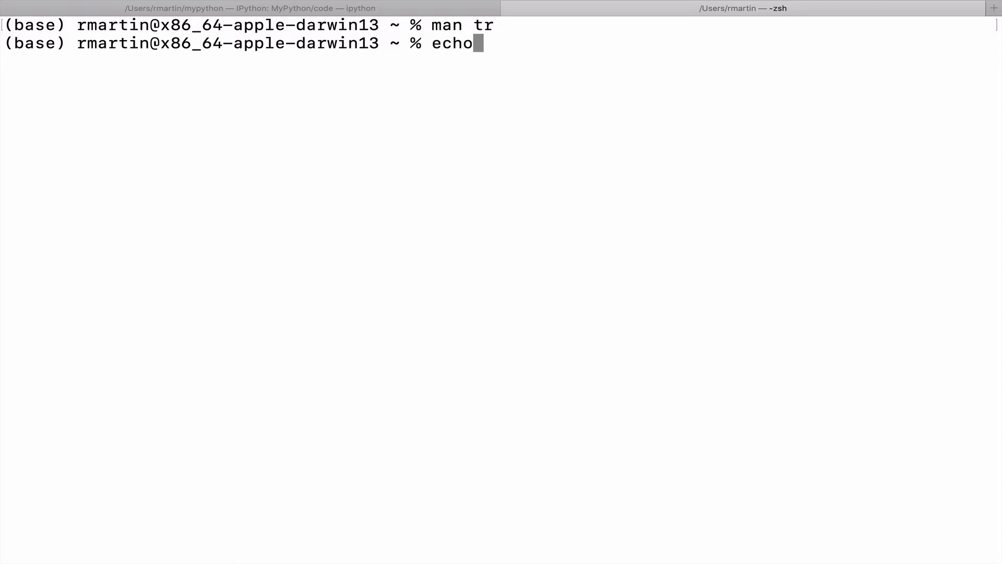
text(this is a test)
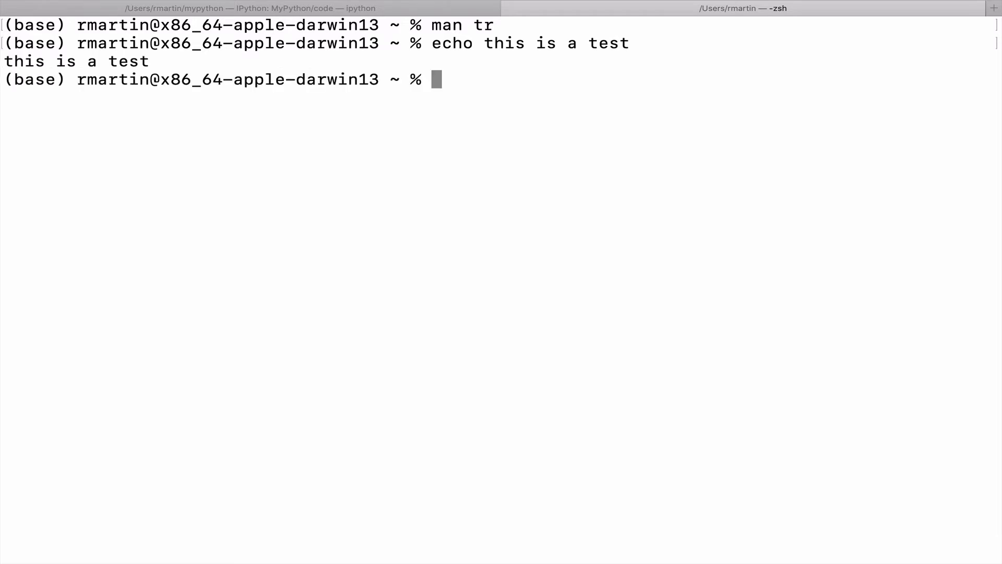
text(echo this is a test)
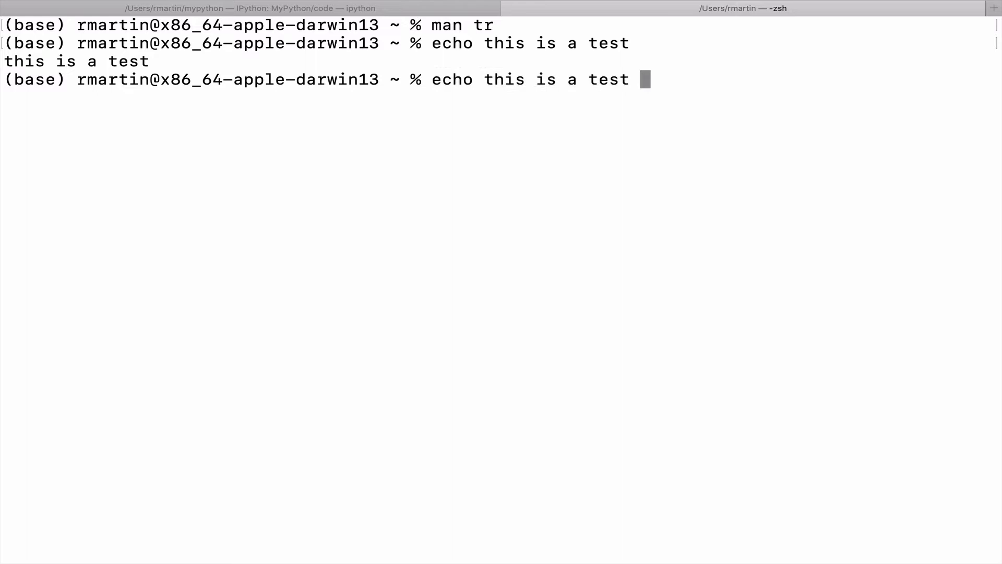
text(|)
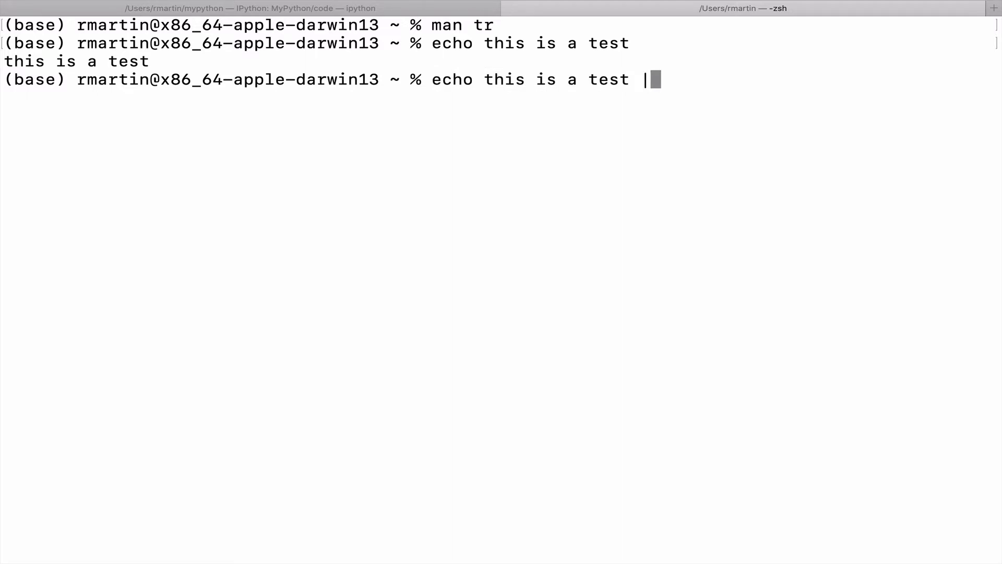
text(tr)
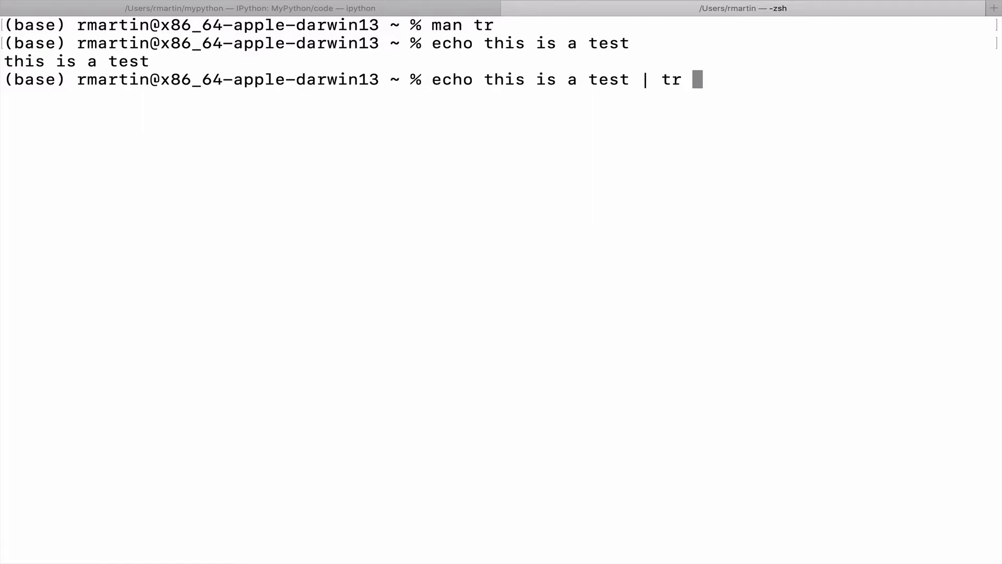
text(i)
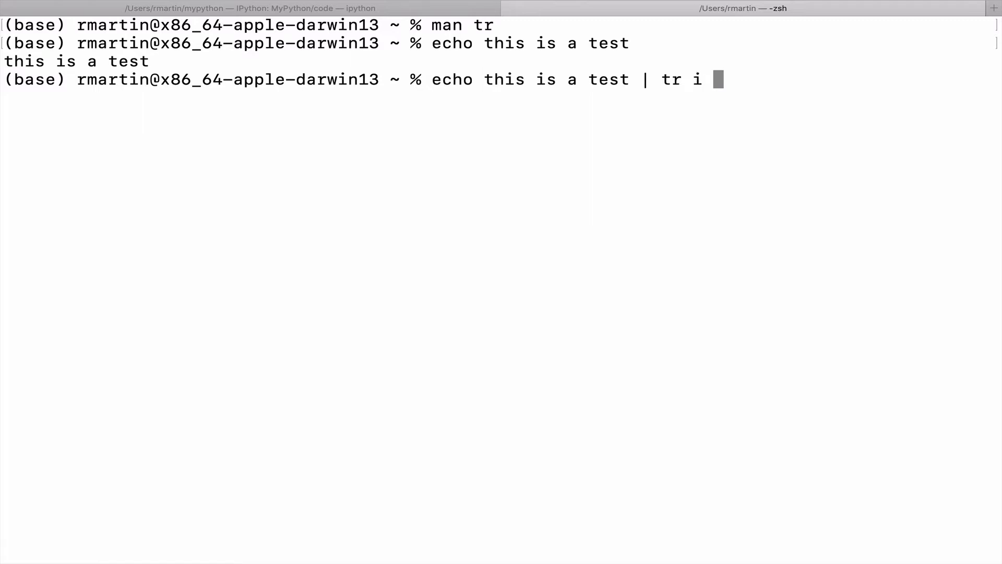
text(x)
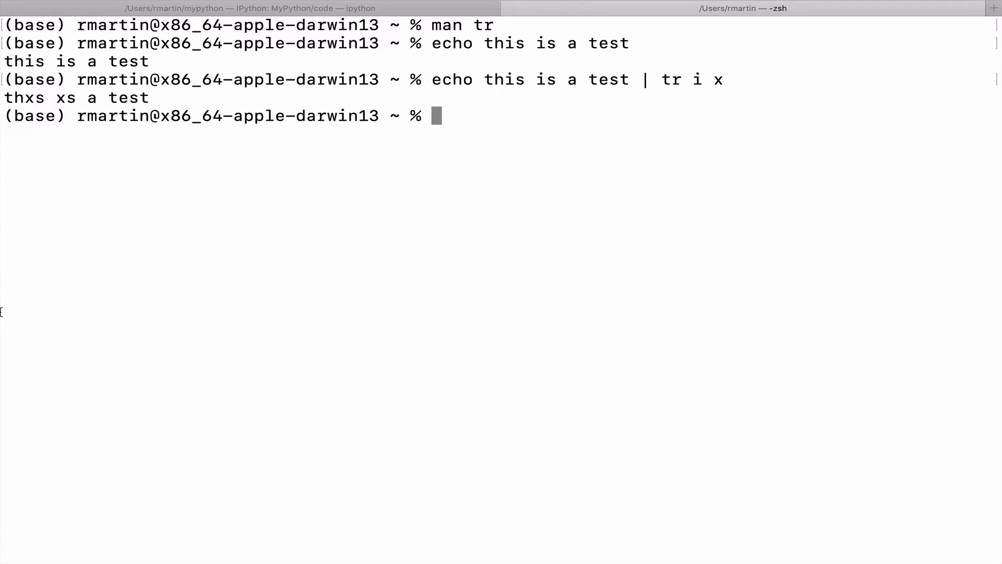
Enter the pipeline echo this is a test | tr 'a-z' 'A-Z' to uppercase it.
text(echo this is a test | tr)
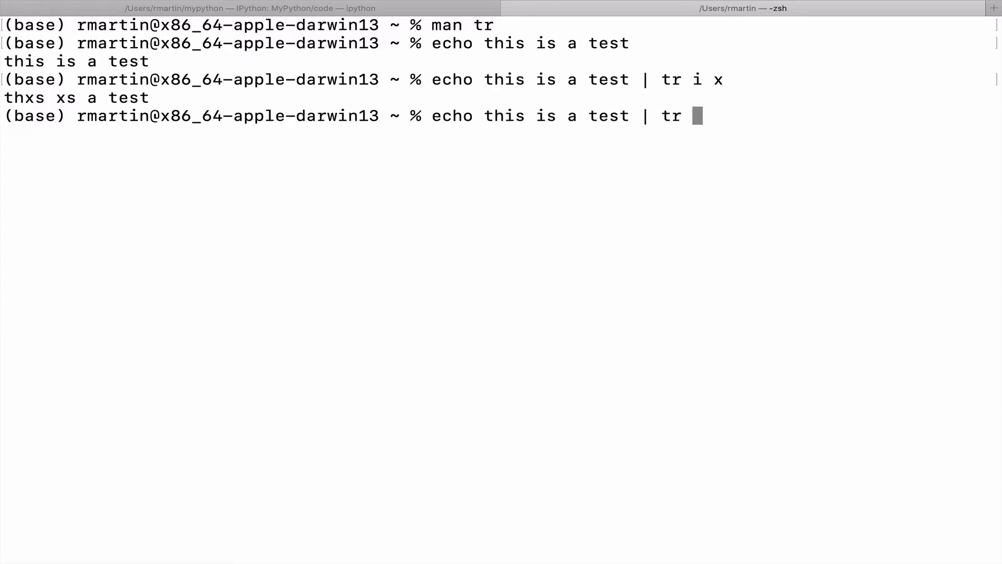
text('a)
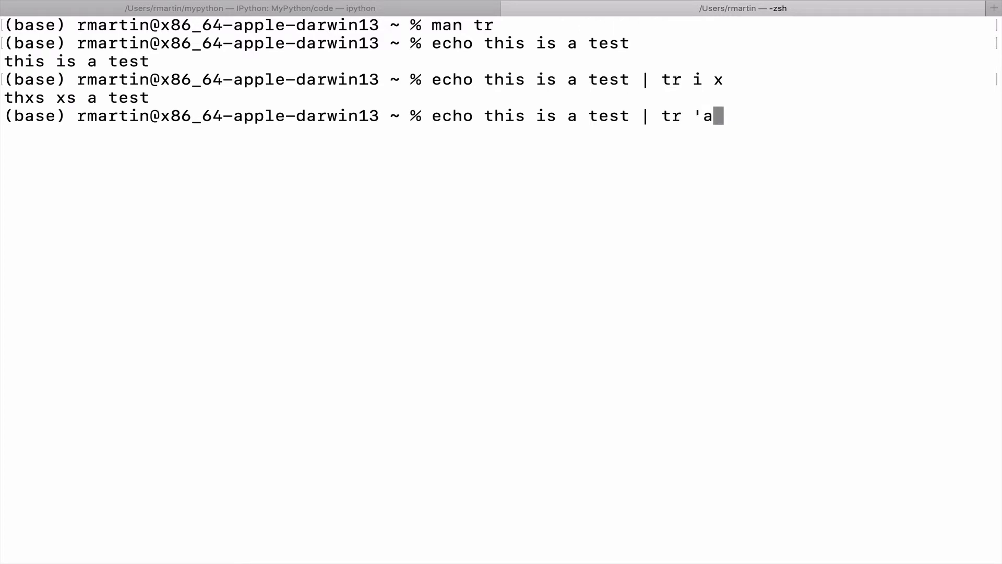
text(-z)
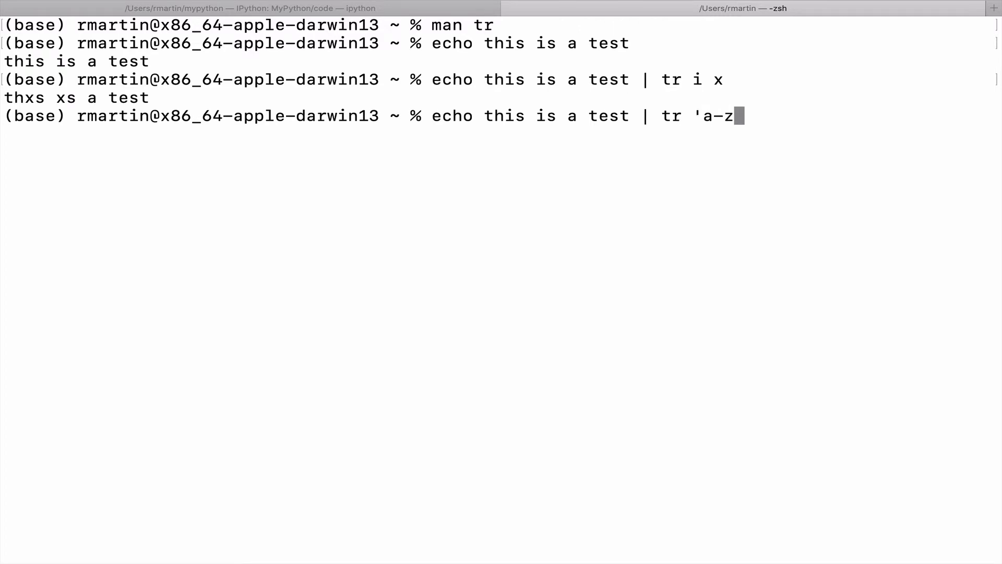
text(')
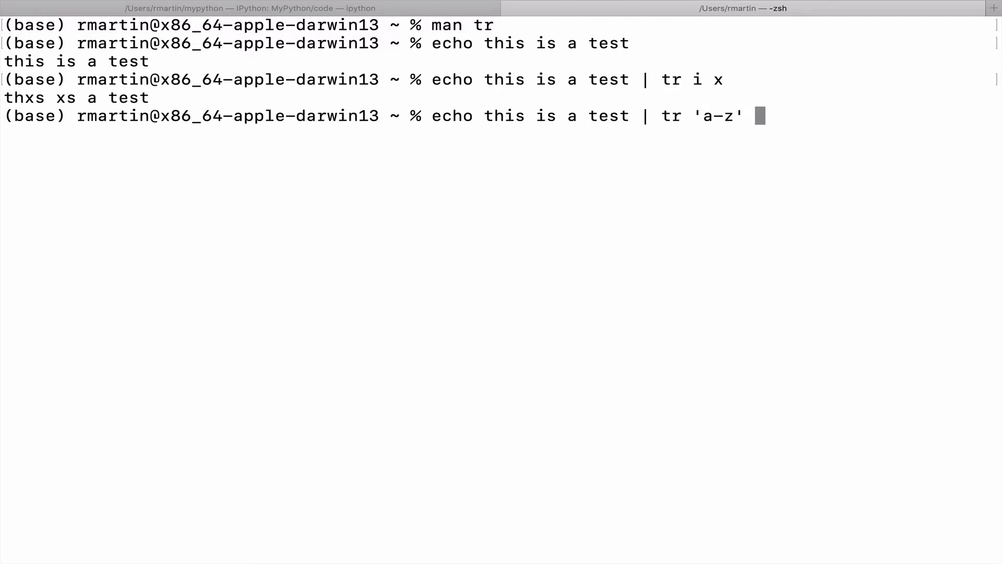
text(')
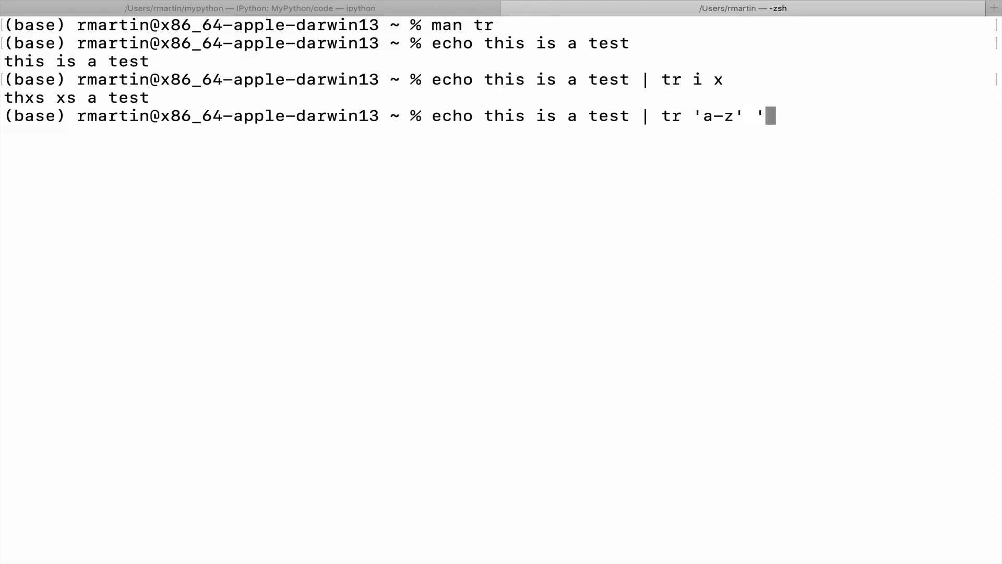
text(A-)
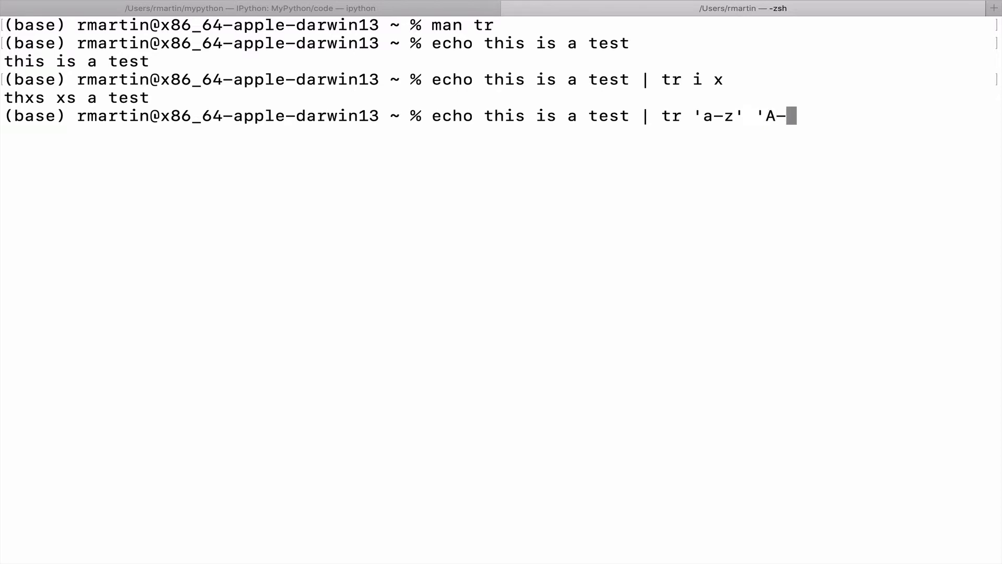
text(Z')
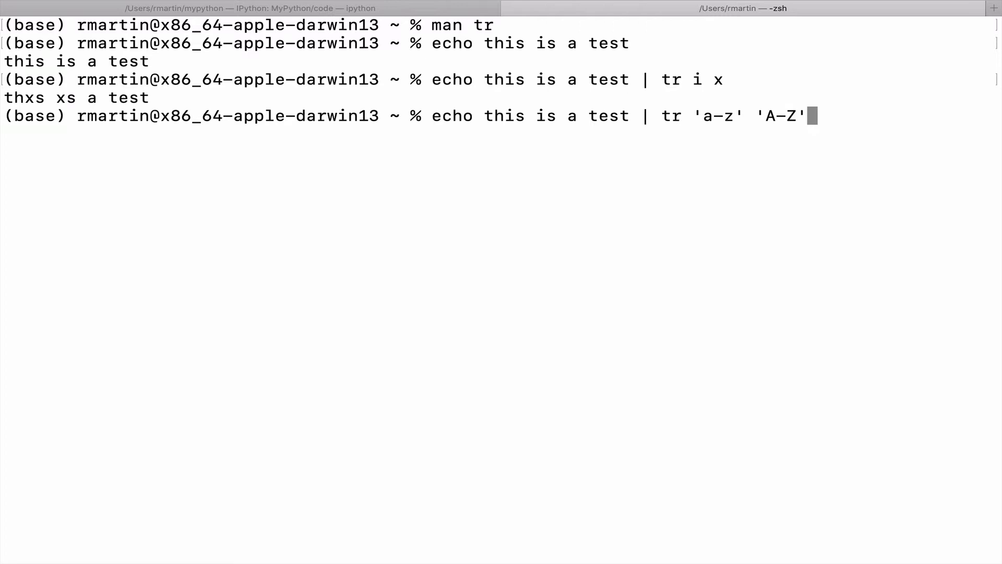
mouse_move(98, 184)
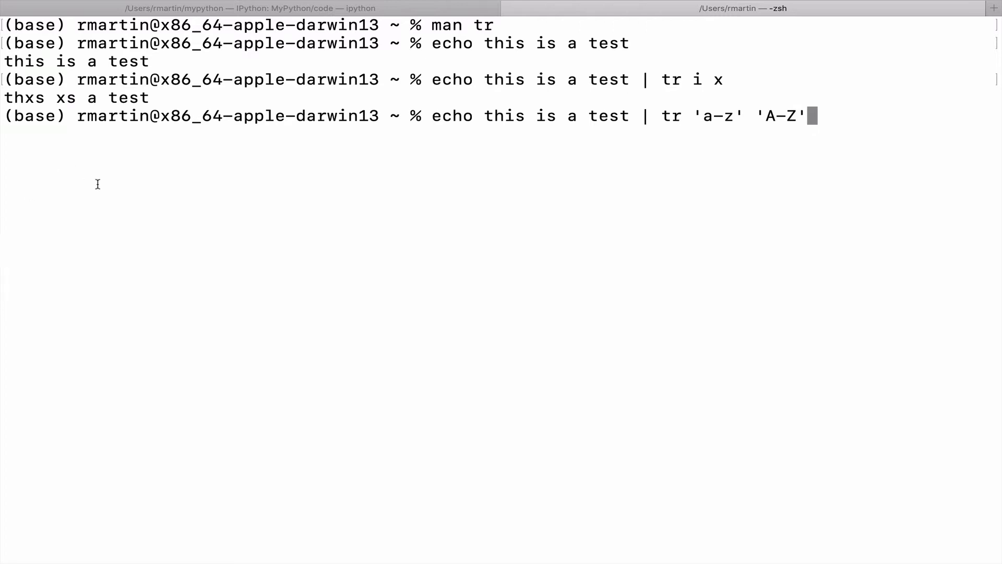
mouse_move(594, 112)
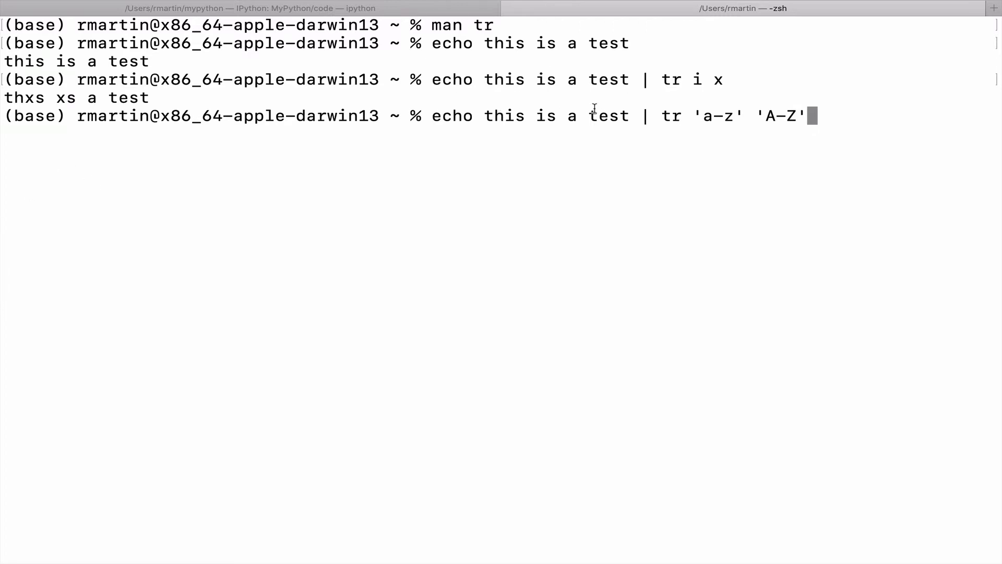
mouse_move(702, 120)
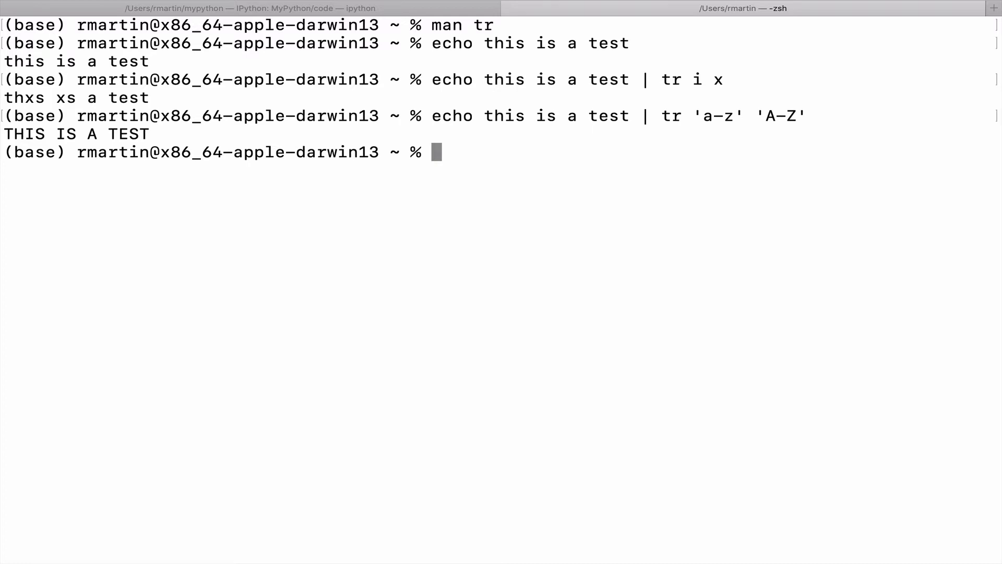
View shakespeare.txt with cat | less and scroll through its opening pages.
text(cat shakespe)
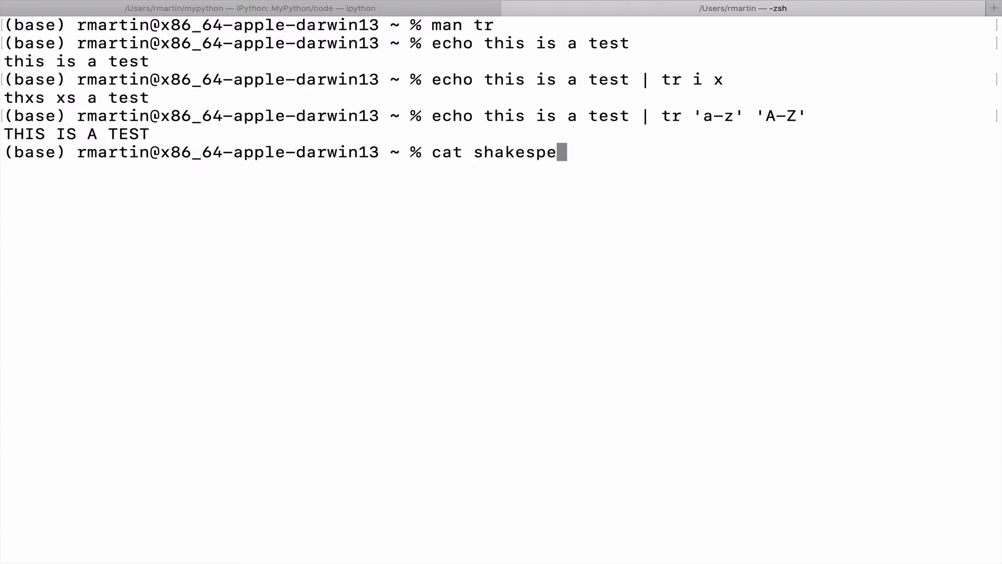
text(are.tx)
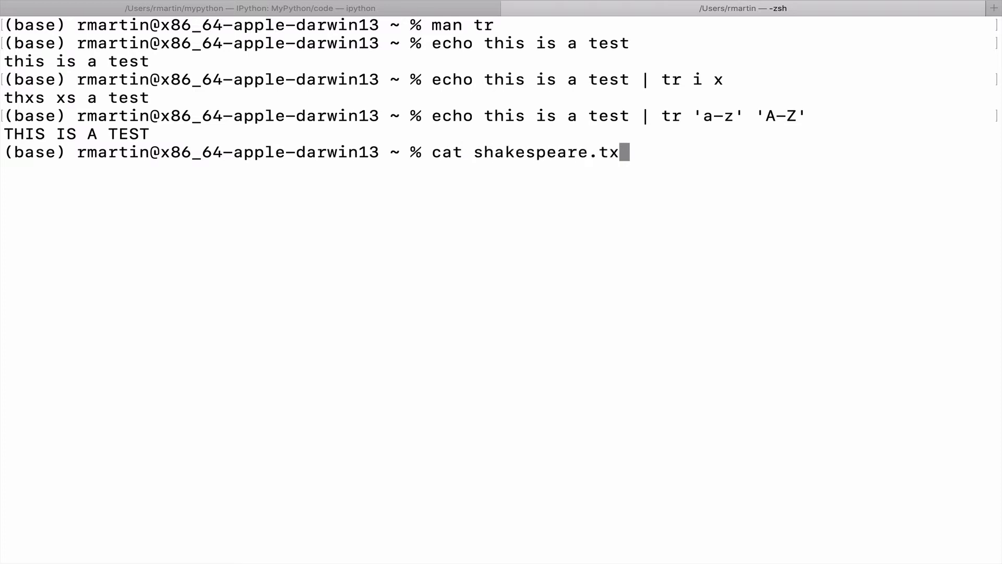
text(t)
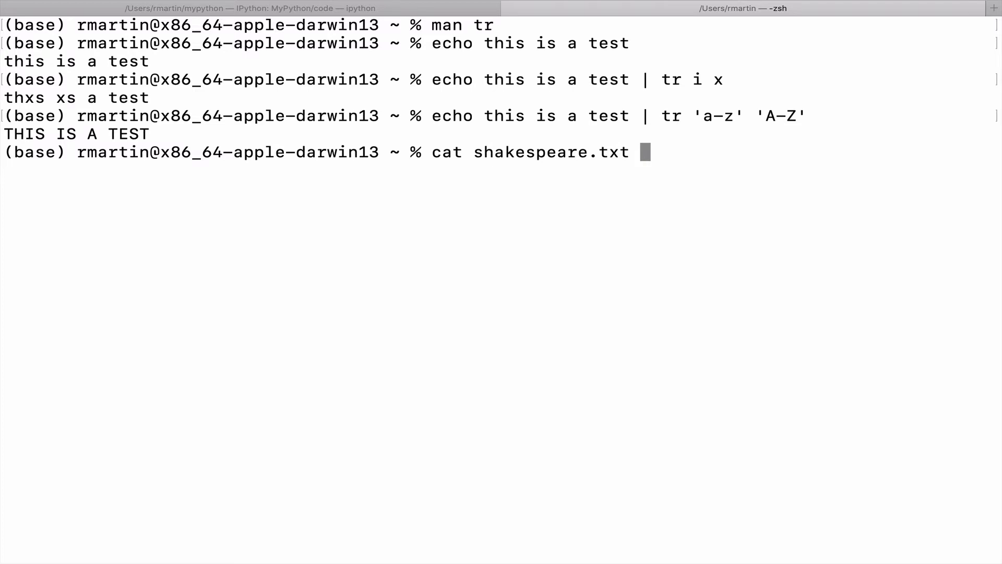
text(| l)
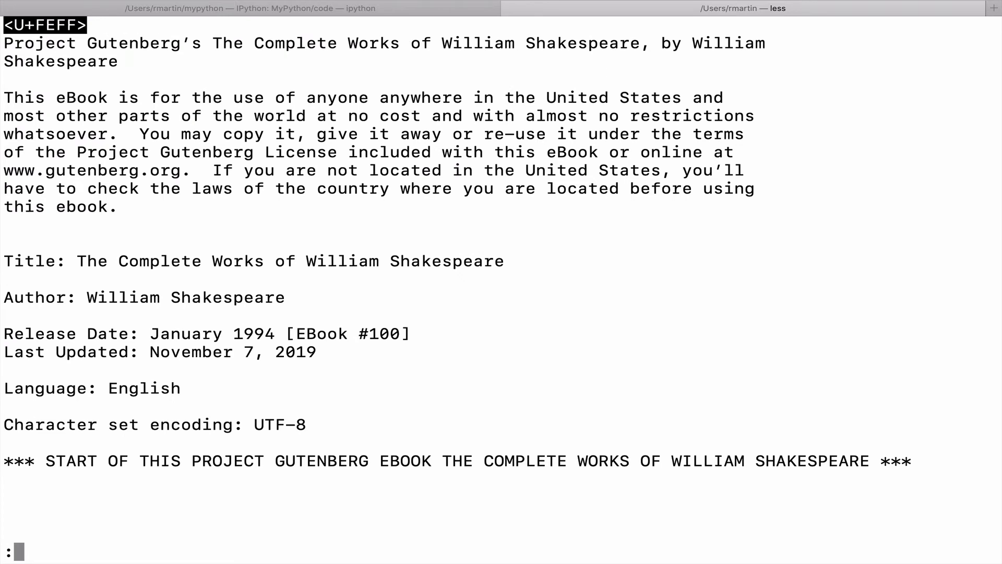
scroll(down, 3)
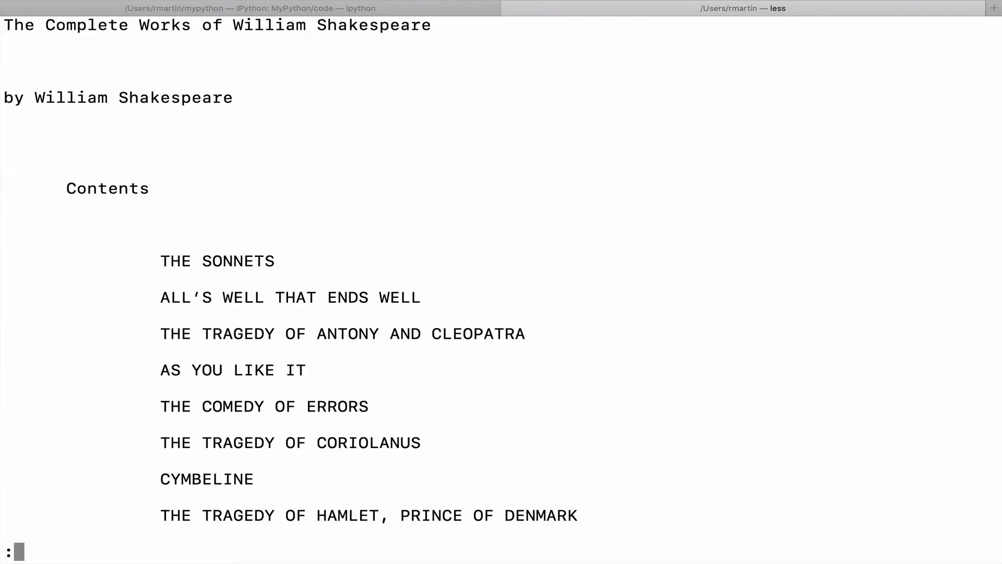
scroll(down, 3)
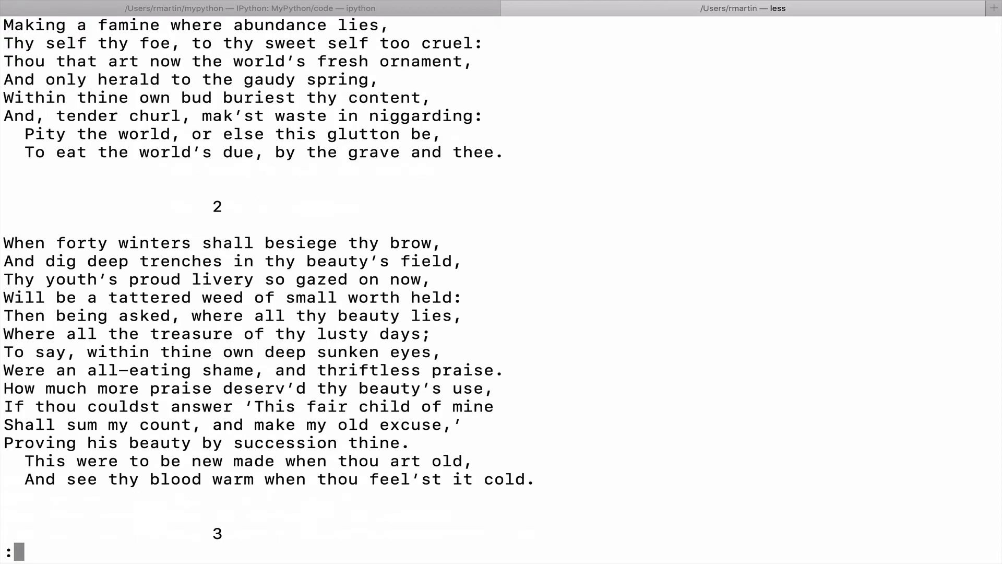
scroll(down, 3)
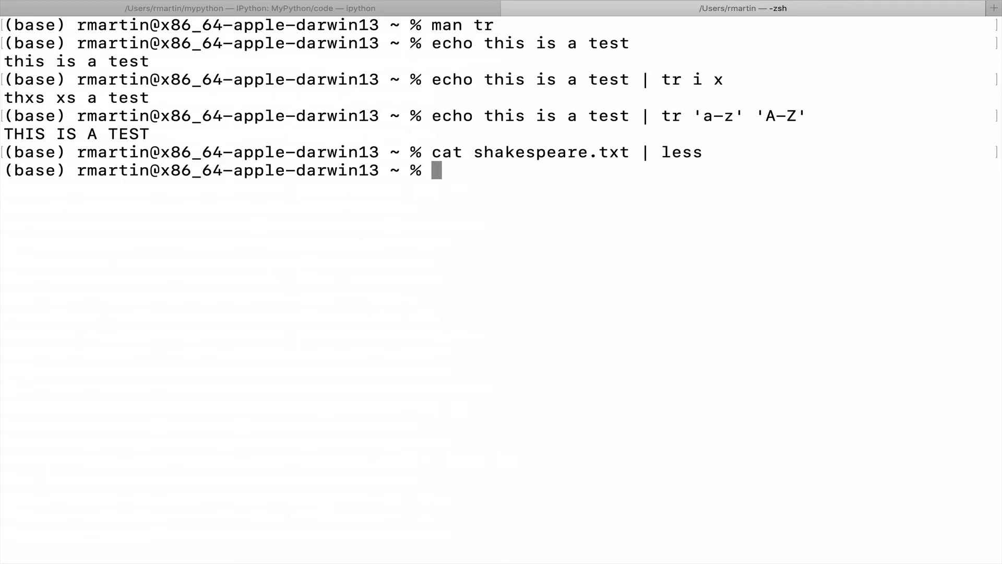
Enter tr -sc 'a-zA-Z' '\n' to turn every non-letter run into a newline.
text(tr)
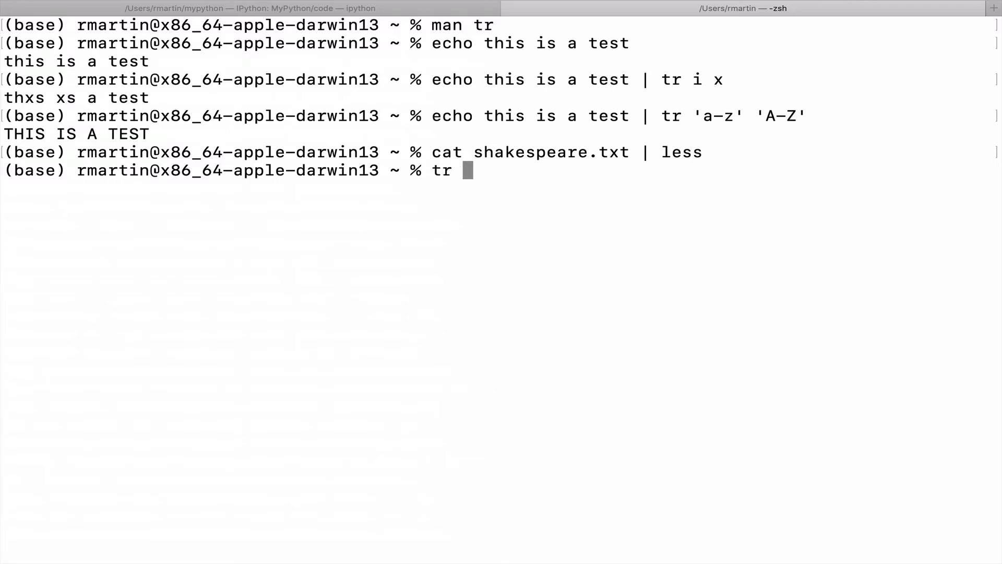
text(-sc)
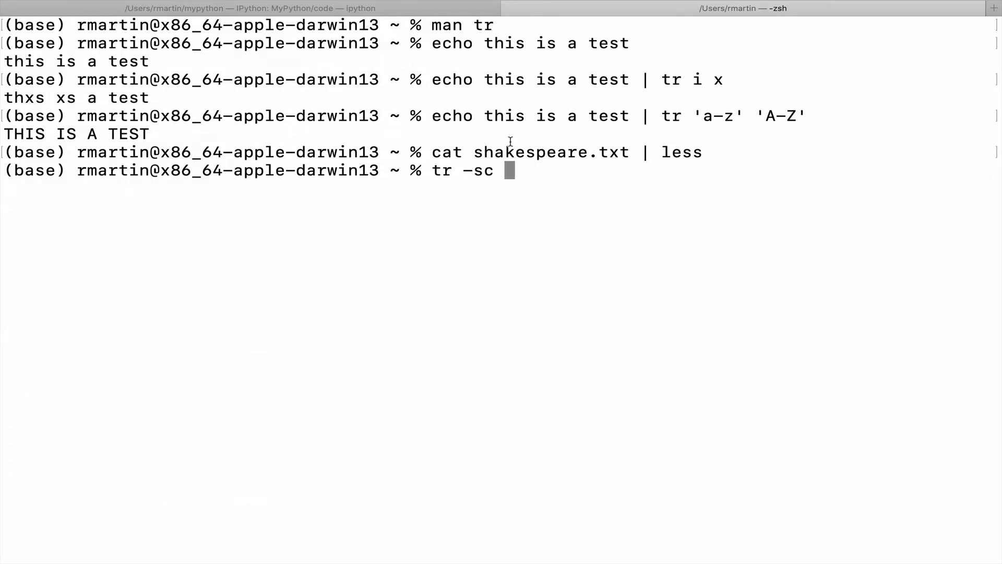
text(')
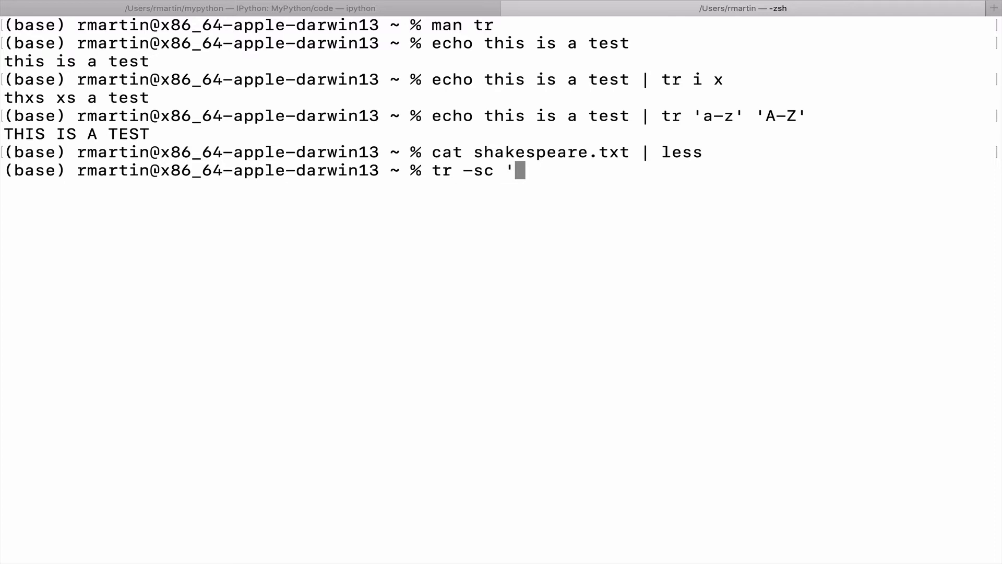
text(a)
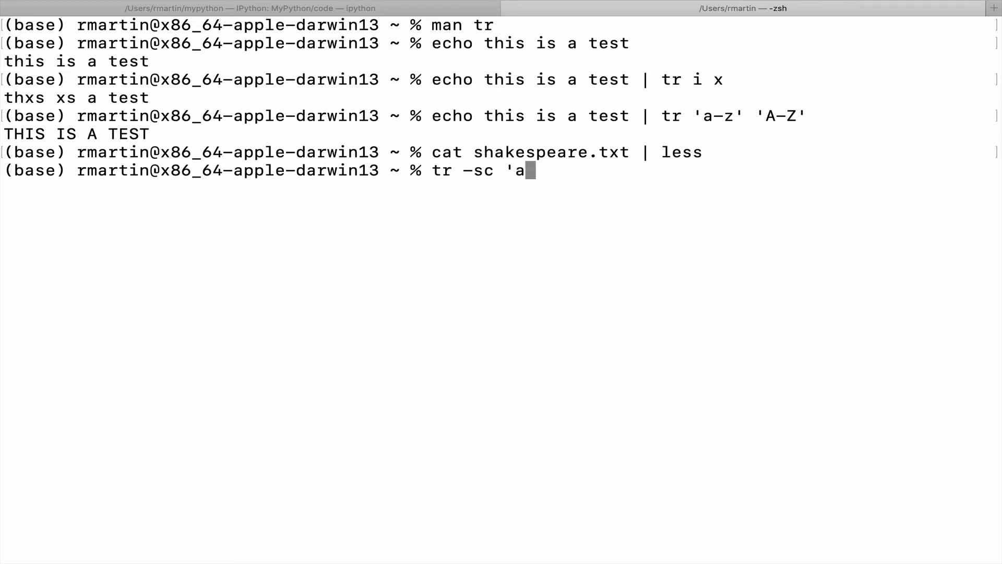
text(-z)
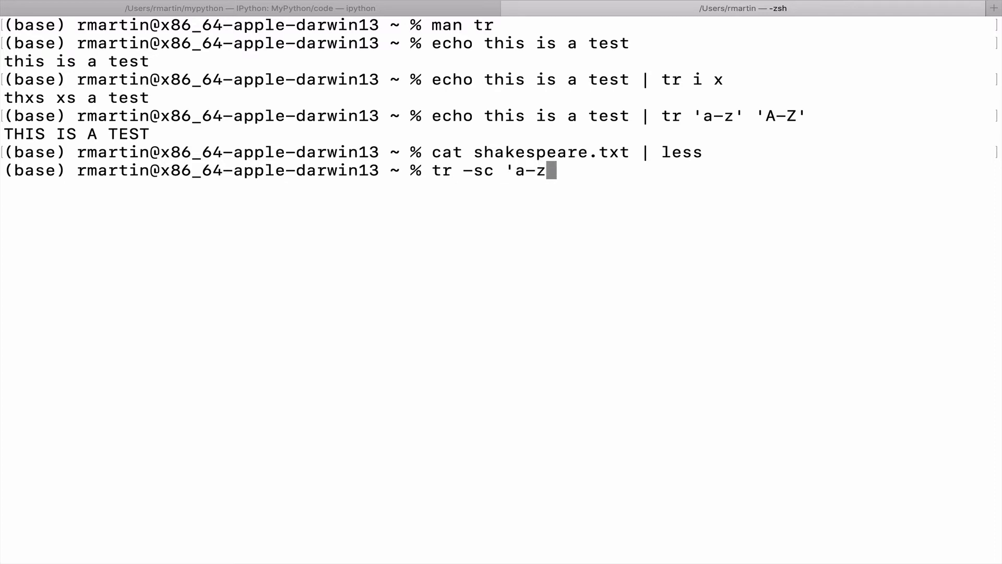
text(A)
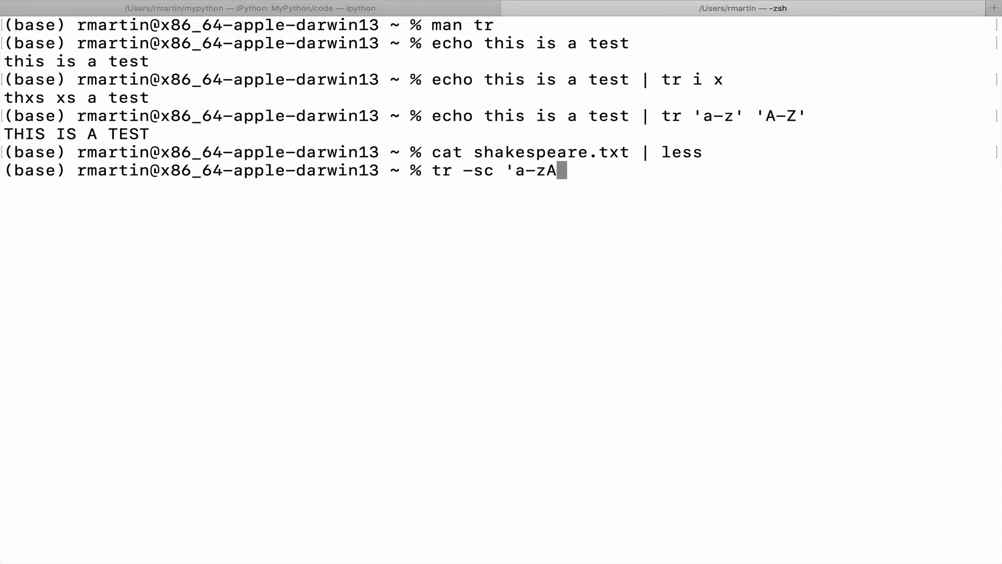
text(-)
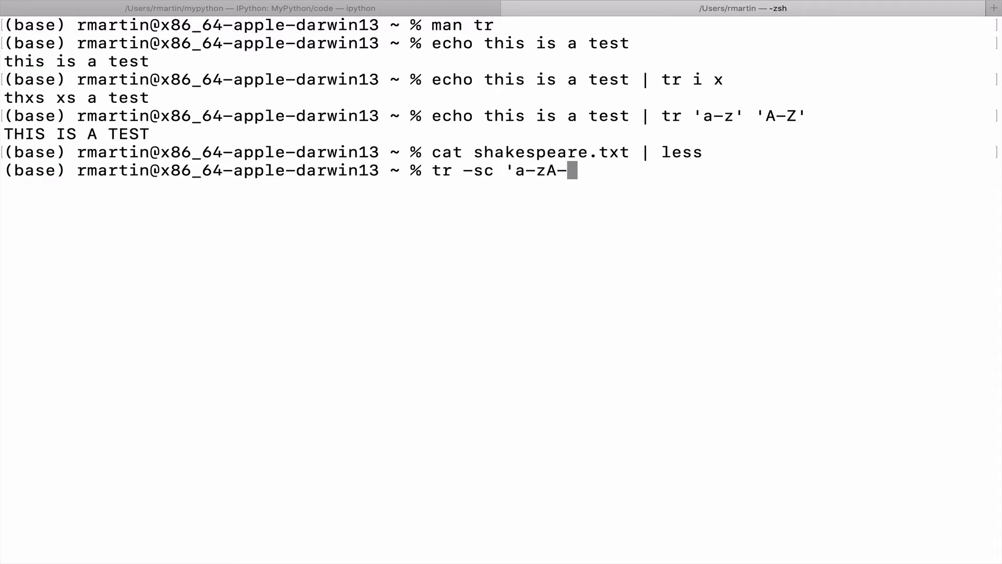
text(Z)
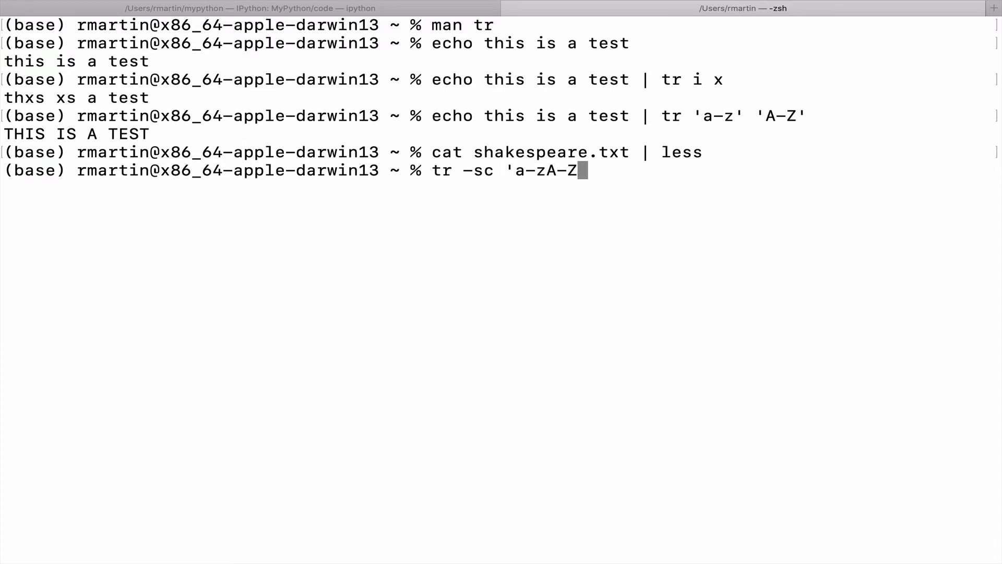
text(')
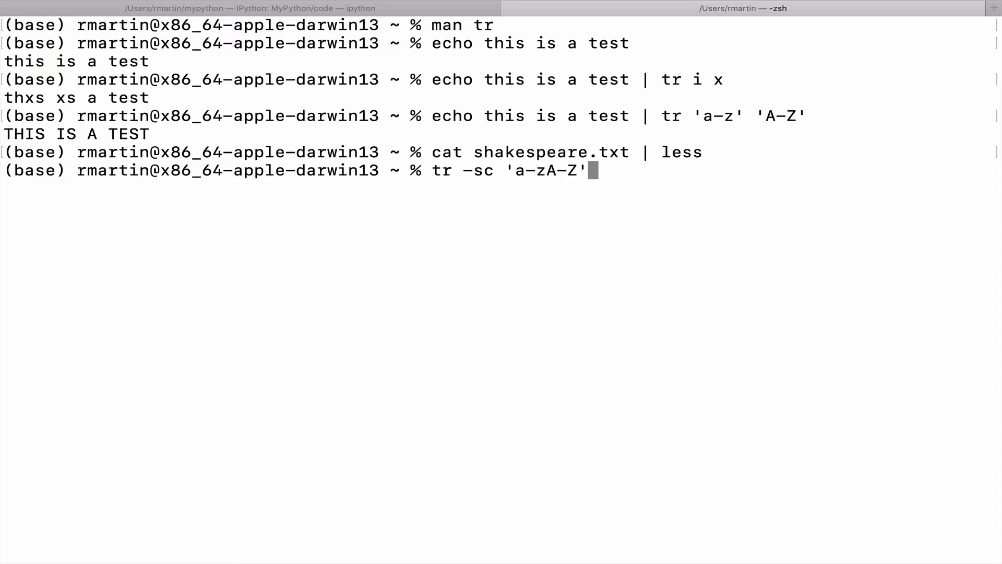
text(')
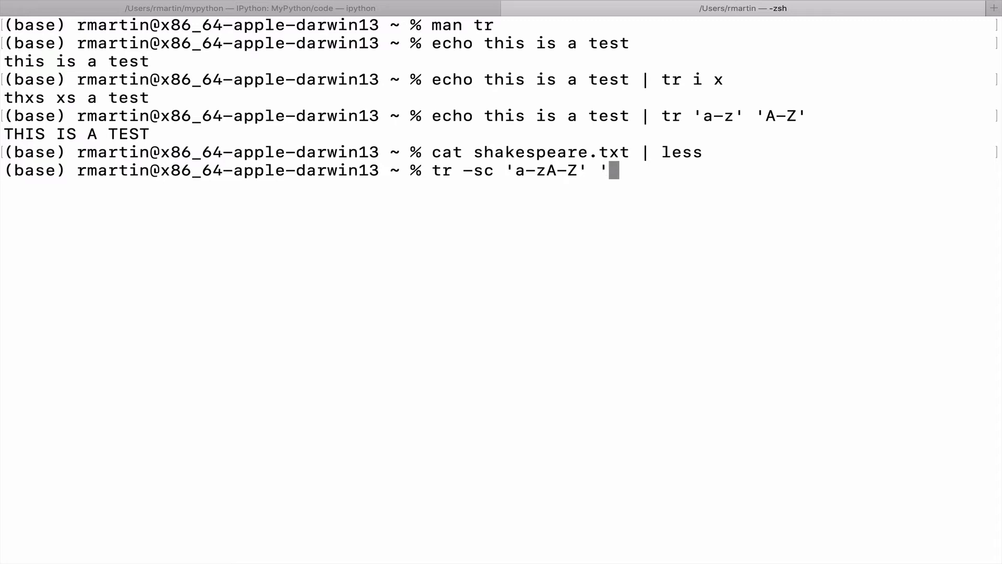
text(\n)
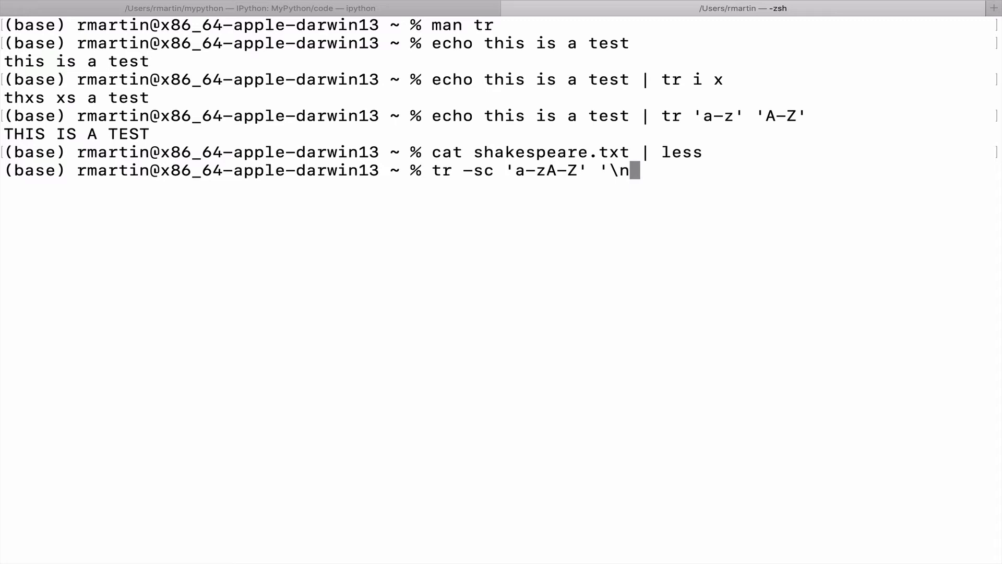
text(')
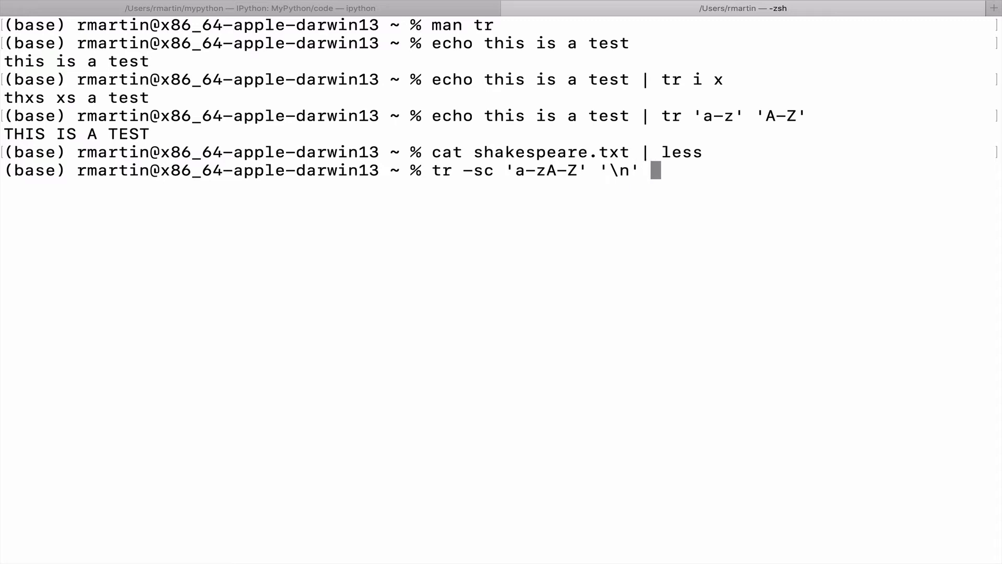
Feed it from shakespeare.txt and pipe the result to less.
text(< s)
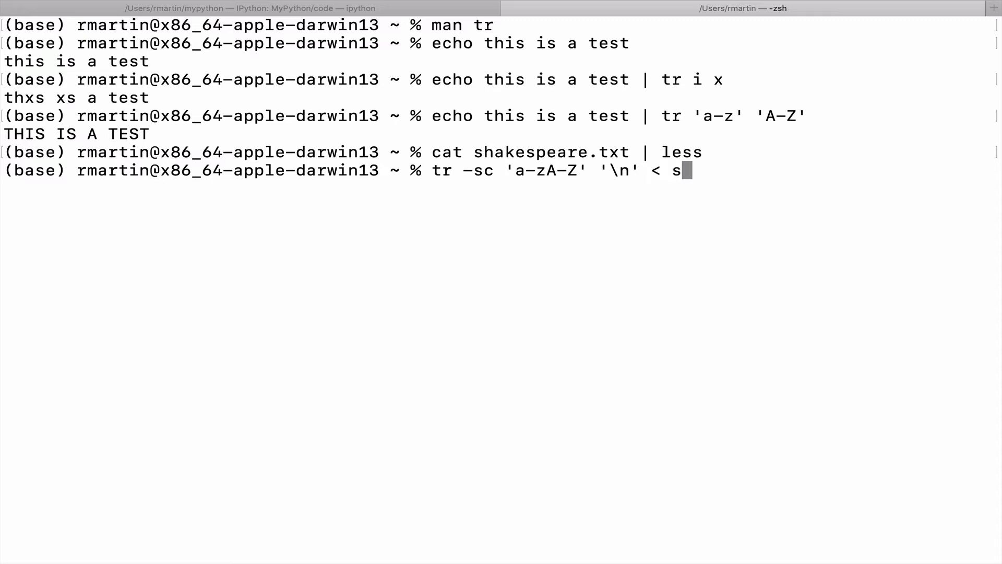
text(hakes)
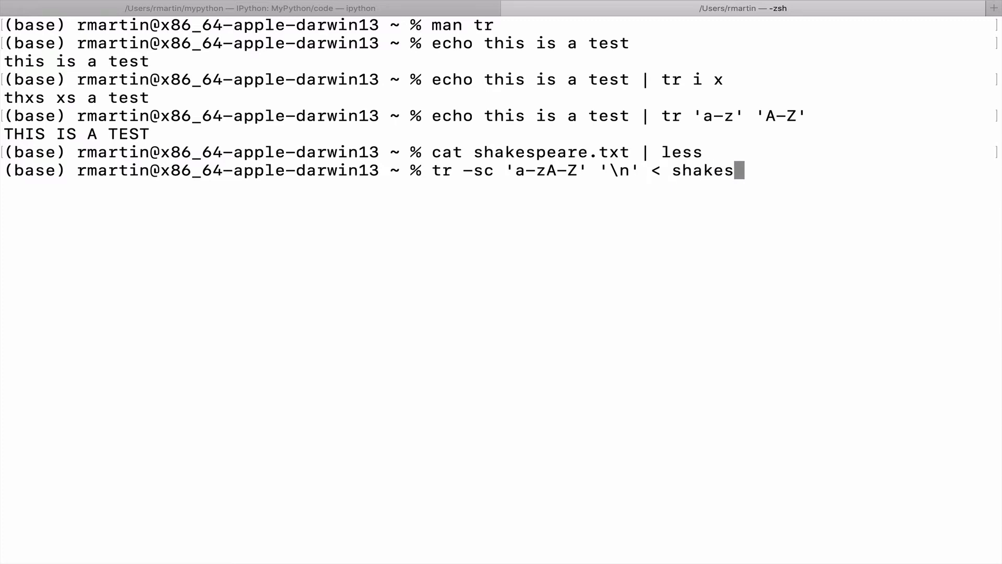
text(peare.)
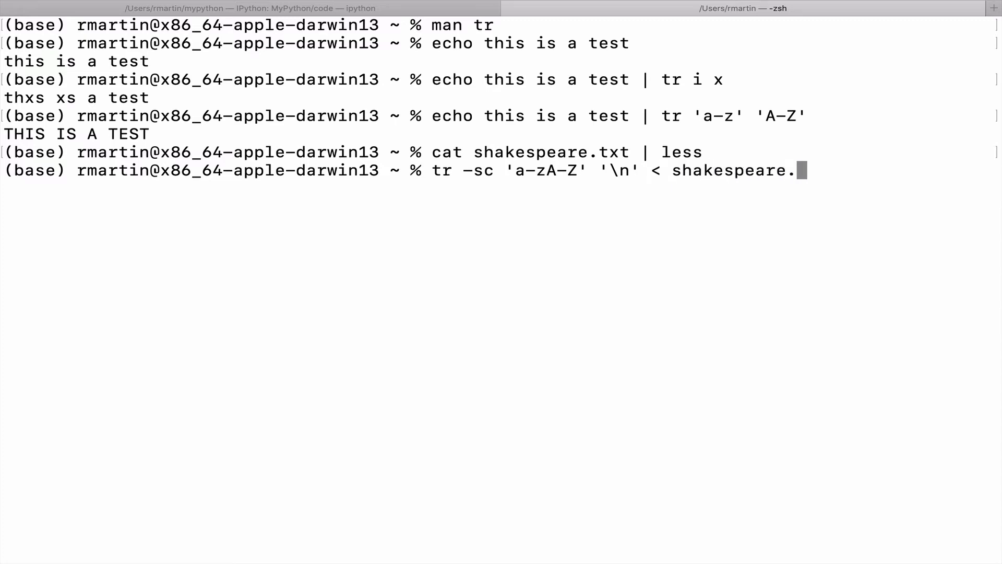
text(txt)
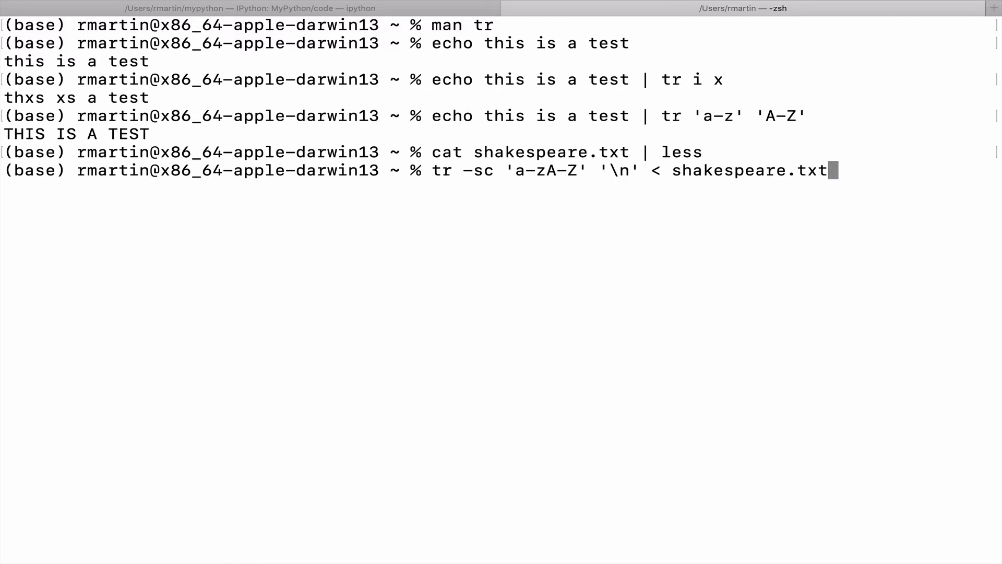
text(|)
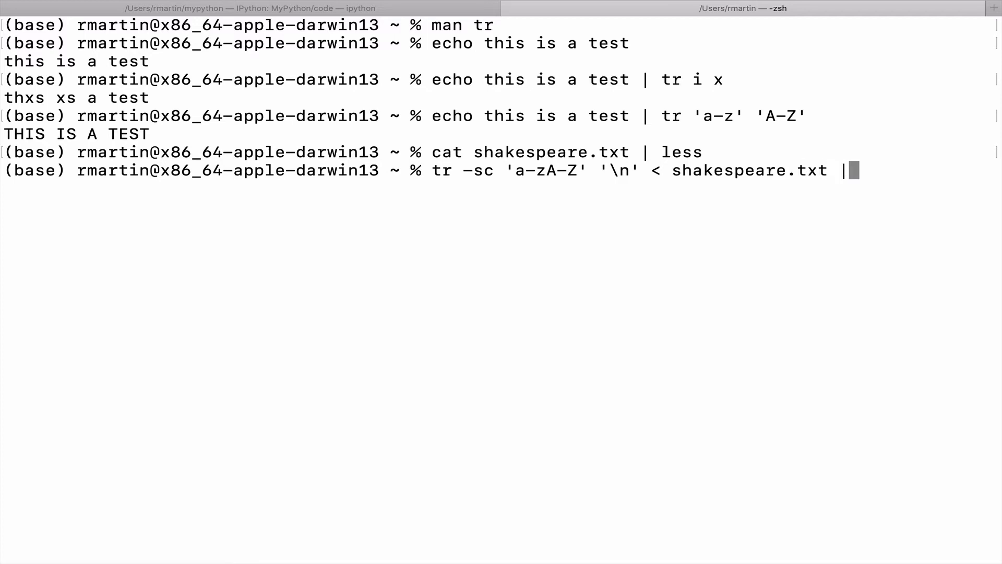
text(les)
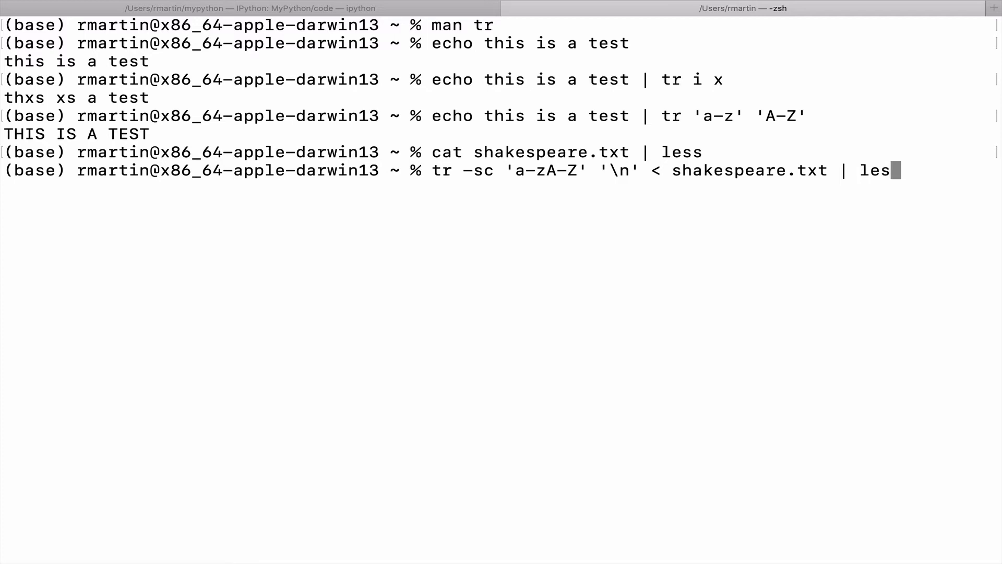
text(s)
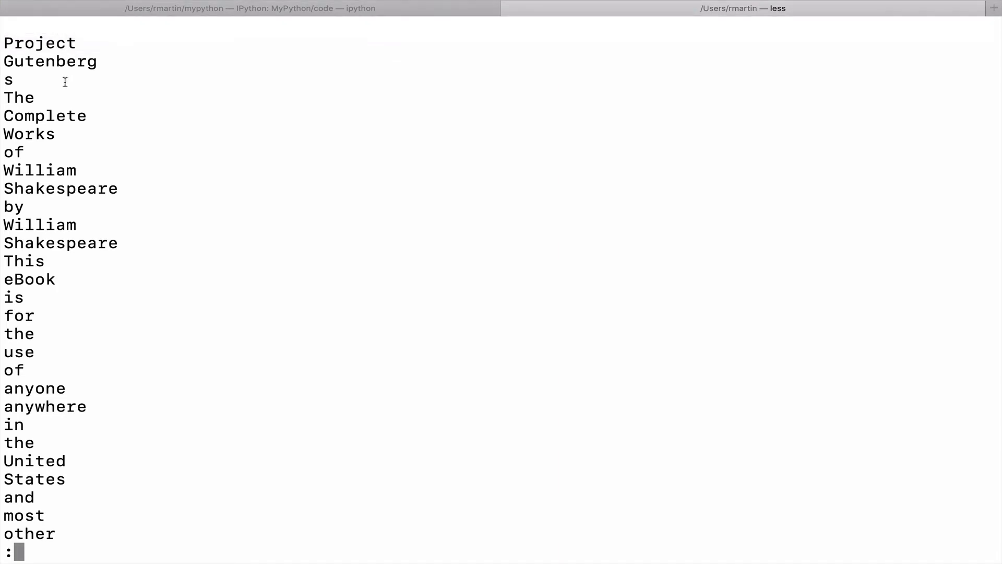
Scroll the one-word-per-line list, then quit less.
scroll(down, 3)
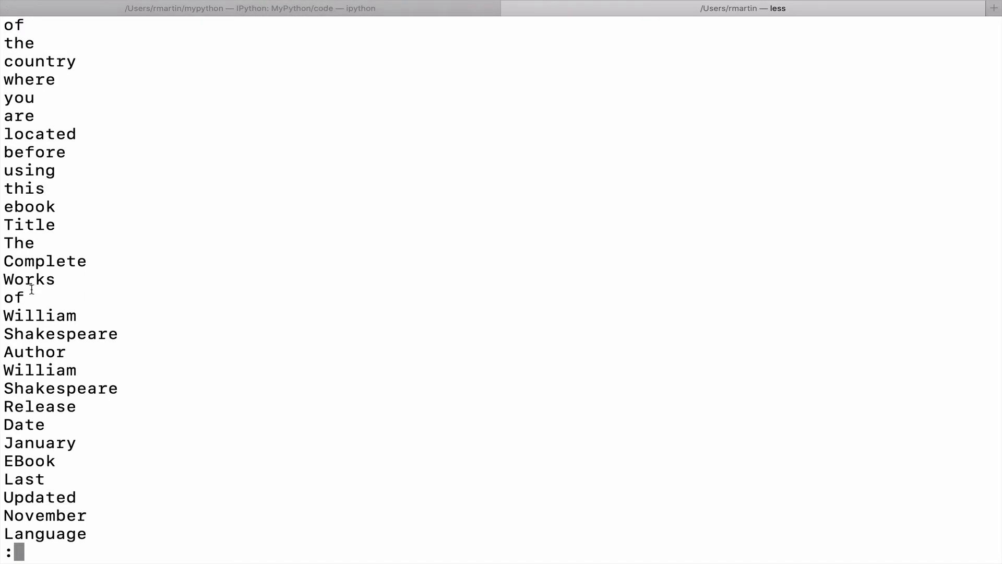
mouse_move(27, 297)
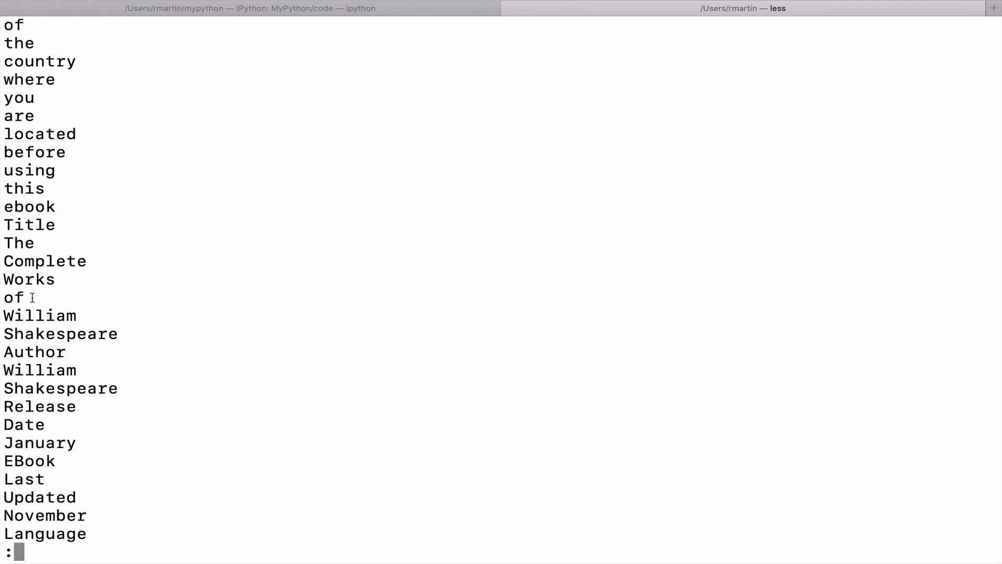
mouse_move(47, 289)
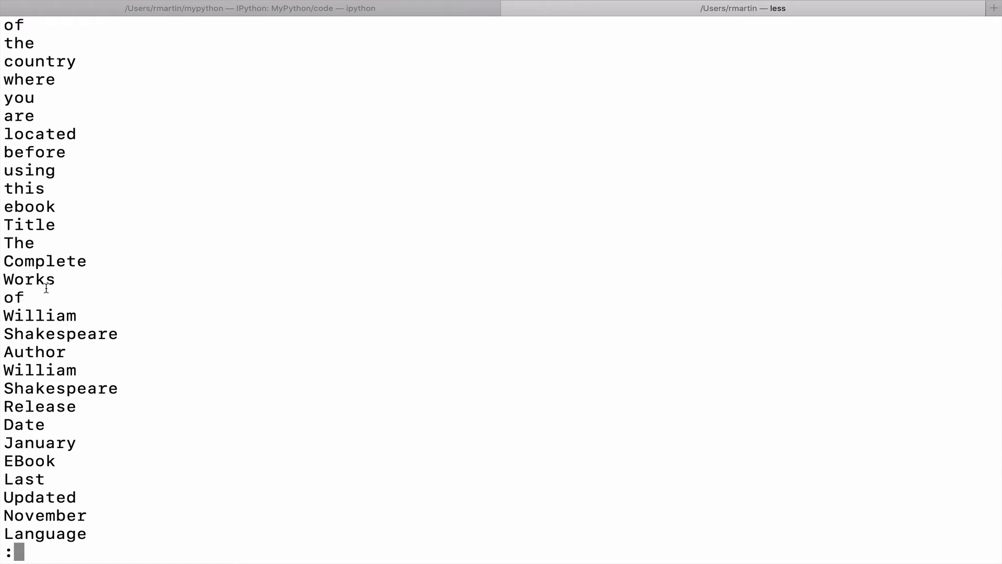
key(q)
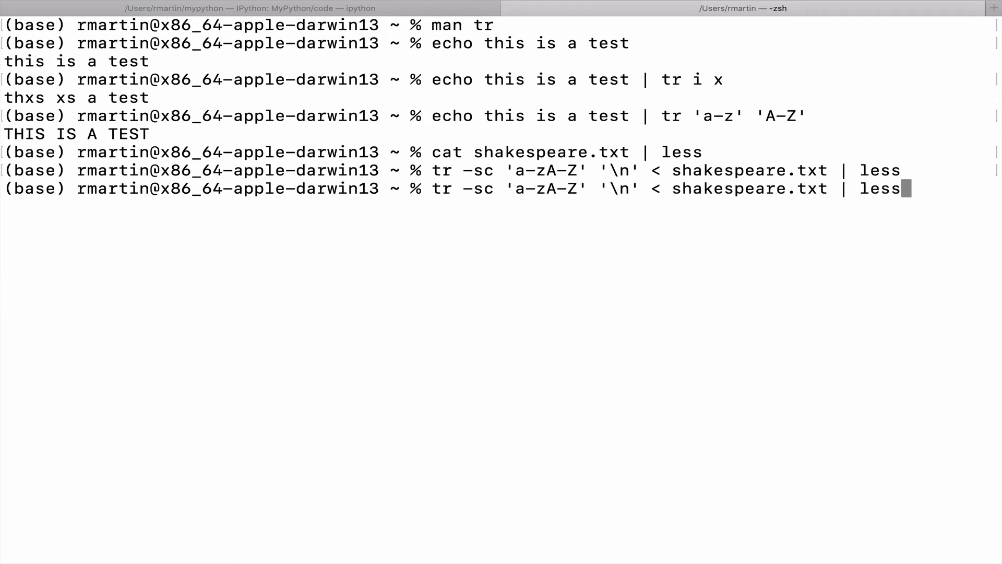
Trim the recalled tr command back and re-enter the <shakespeare.txt input redirection.
key(Backspace)
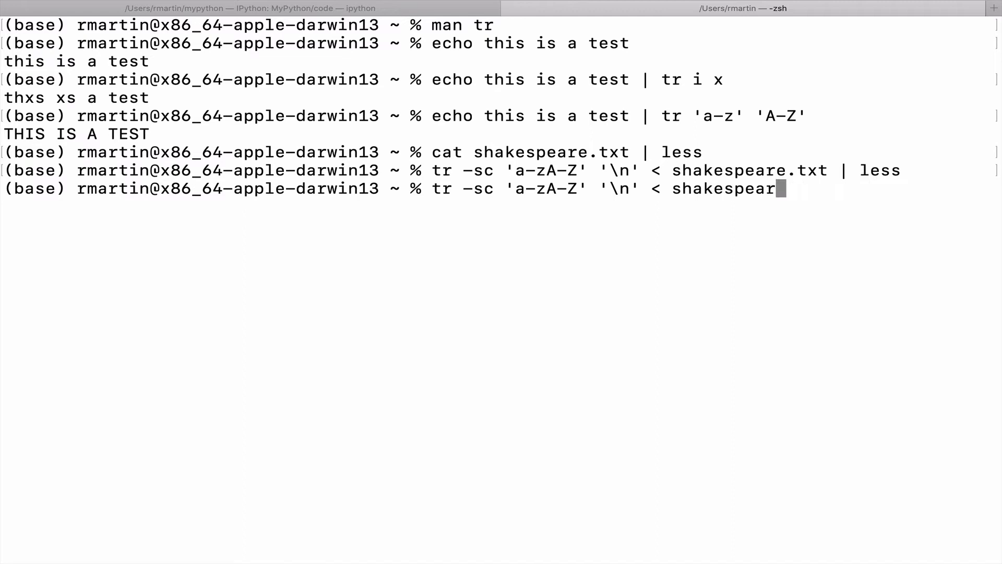
key(Backspace)
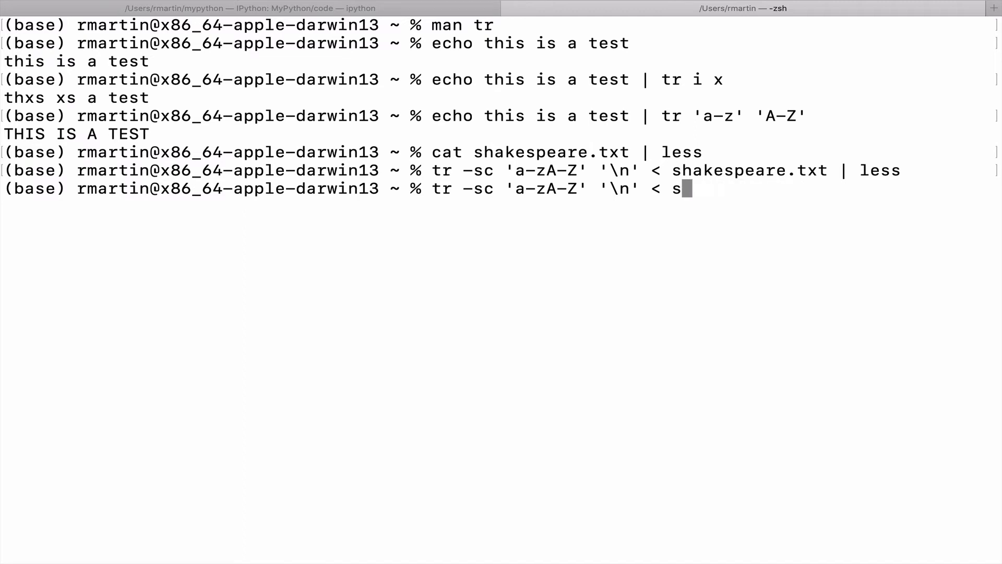
key(Backspace)
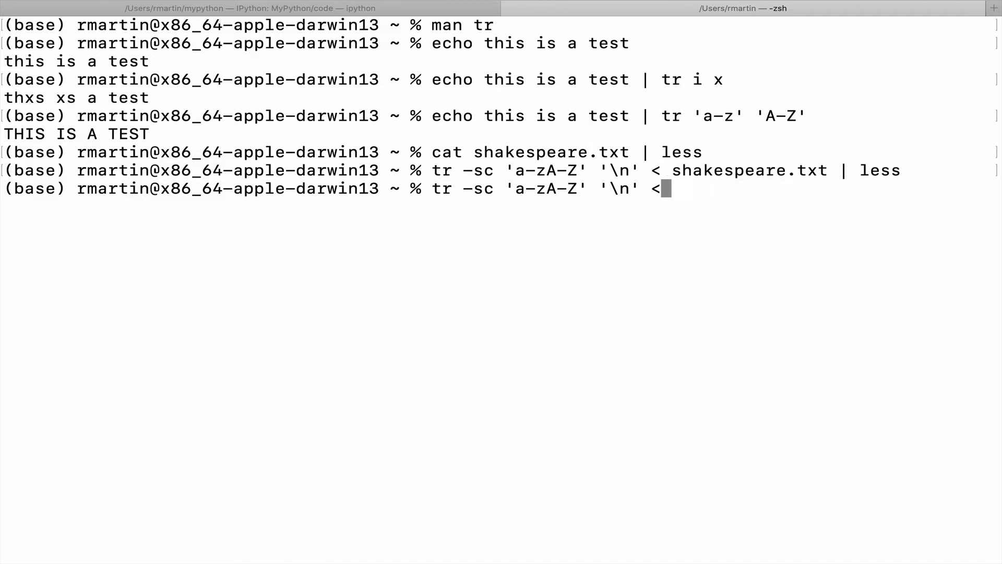
key(Backspace)
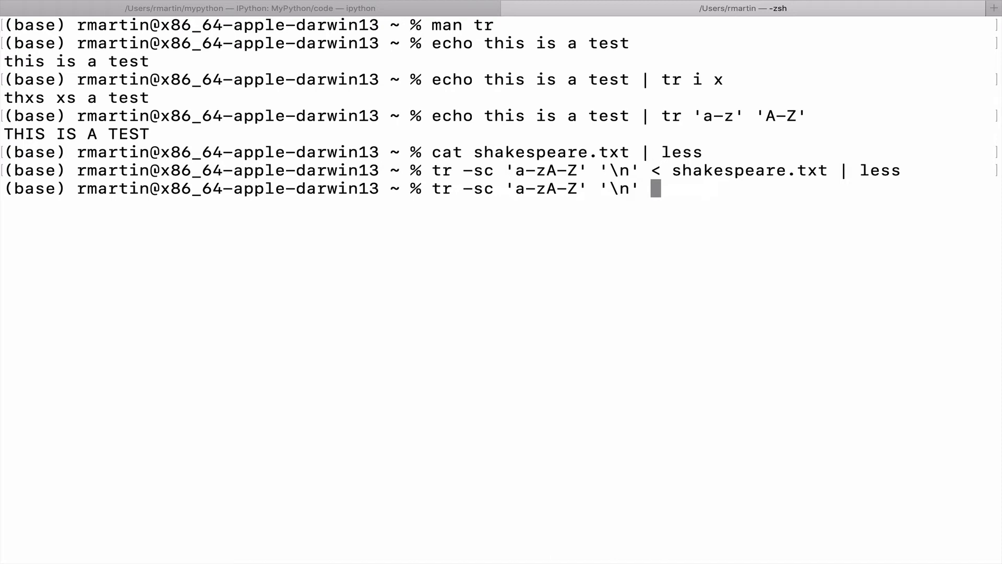
text(N)
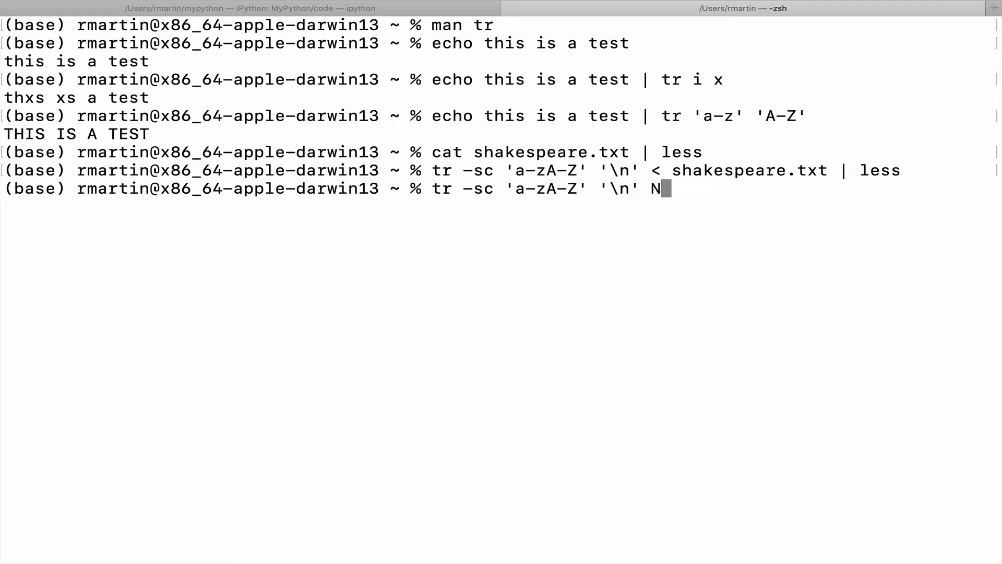
text(<s)
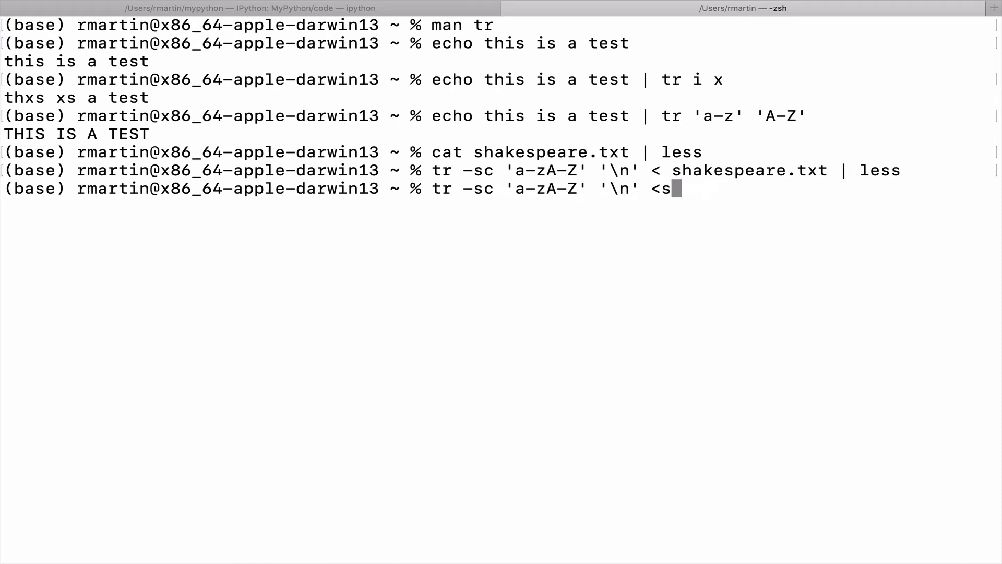
text(hakesp)
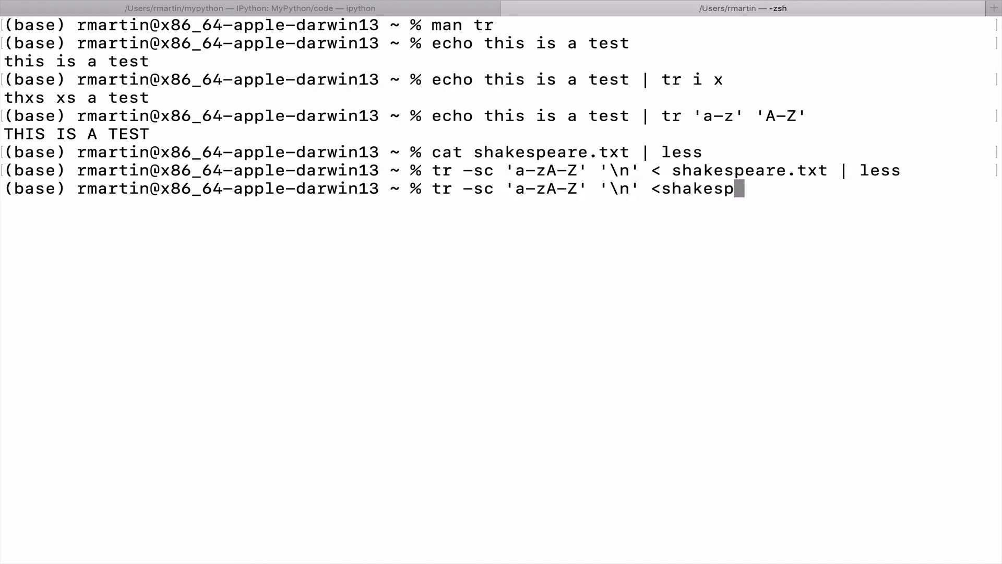
text(are)
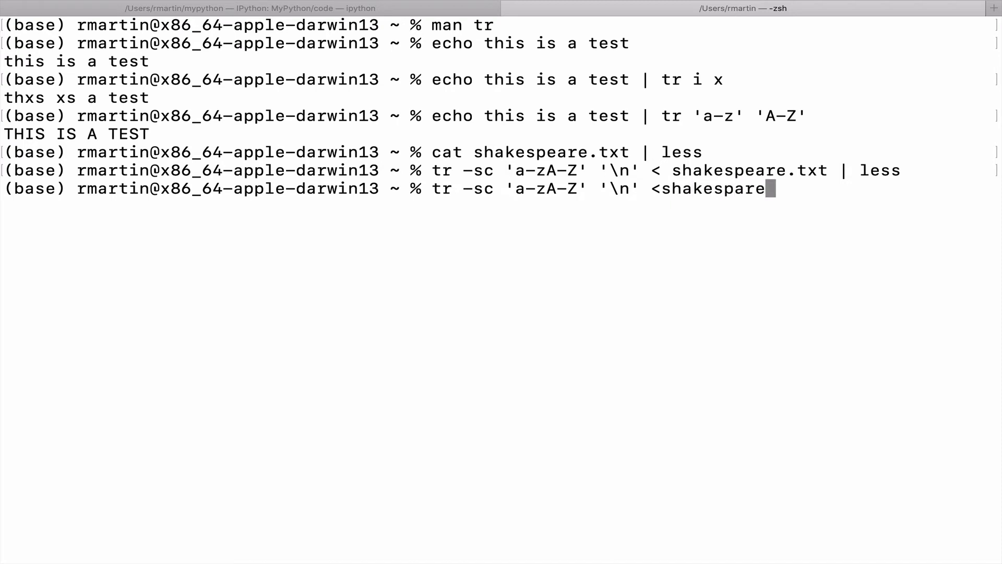
text(.)
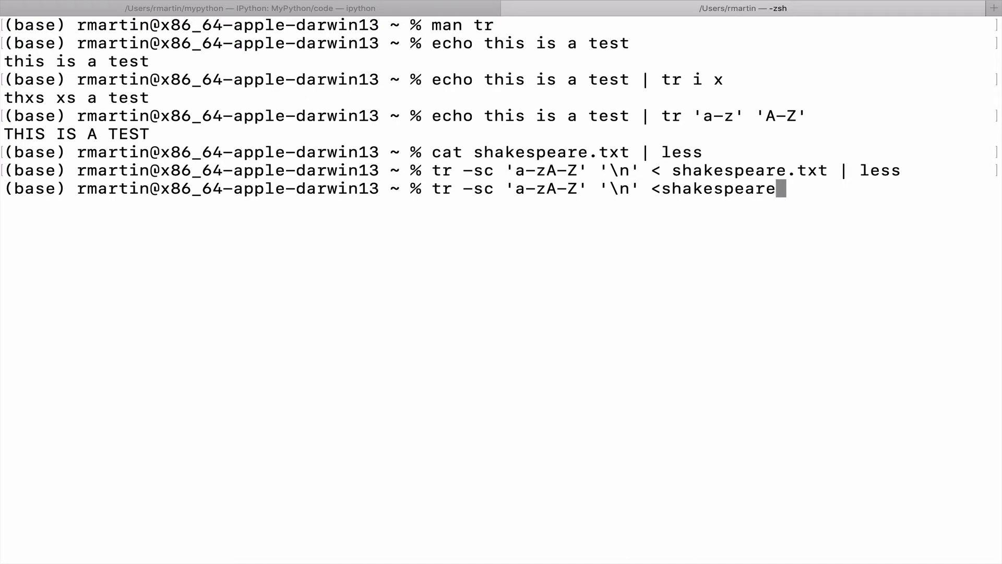
text(.tt)
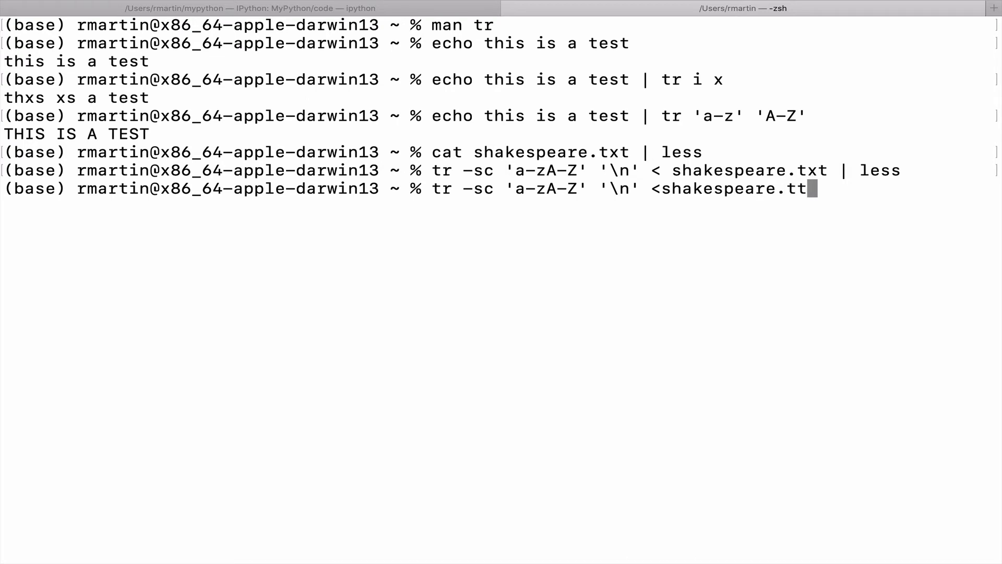
text(xt)
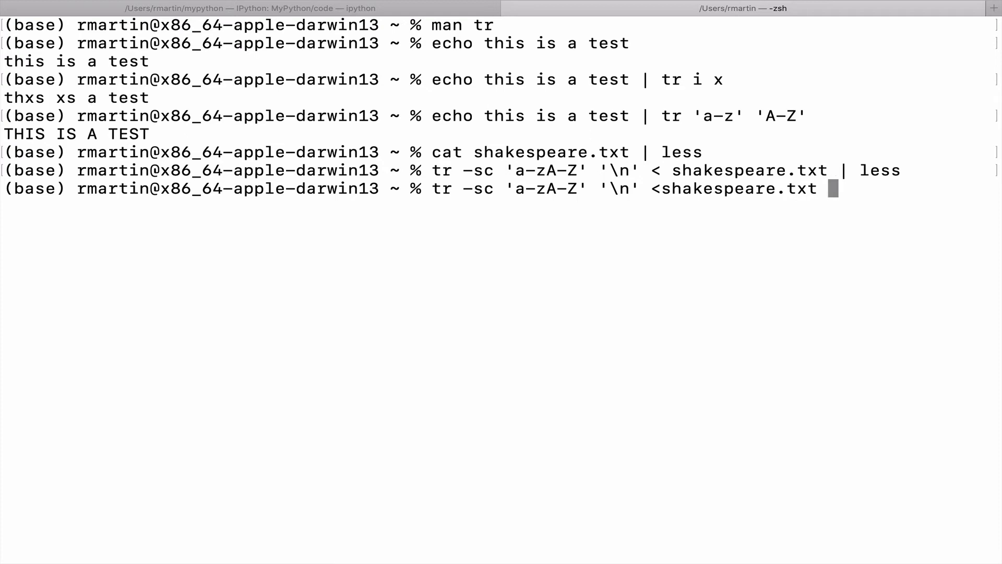
Append | sort | uniq -c | less and run the word-count pipeline.
text(|)
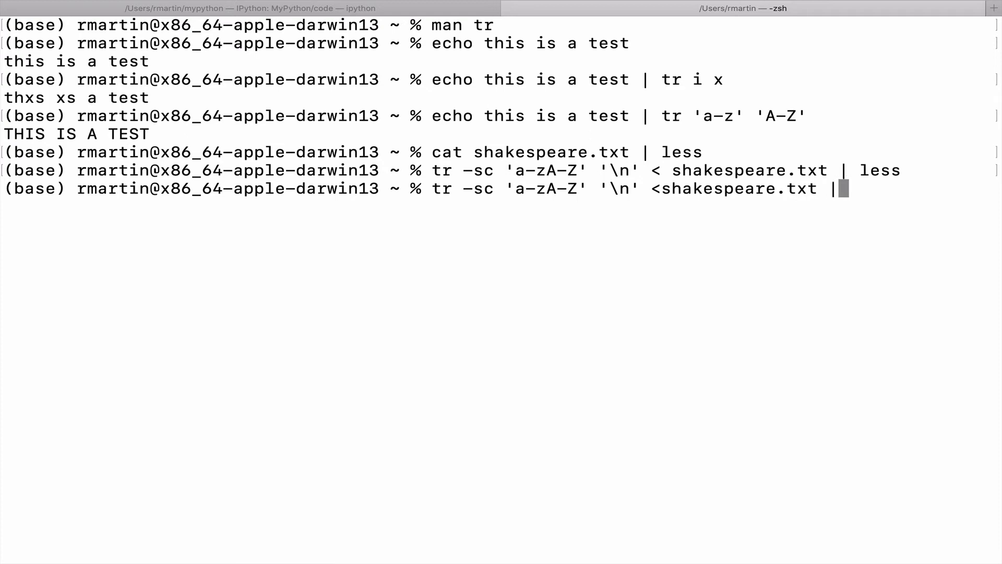
text(sor)
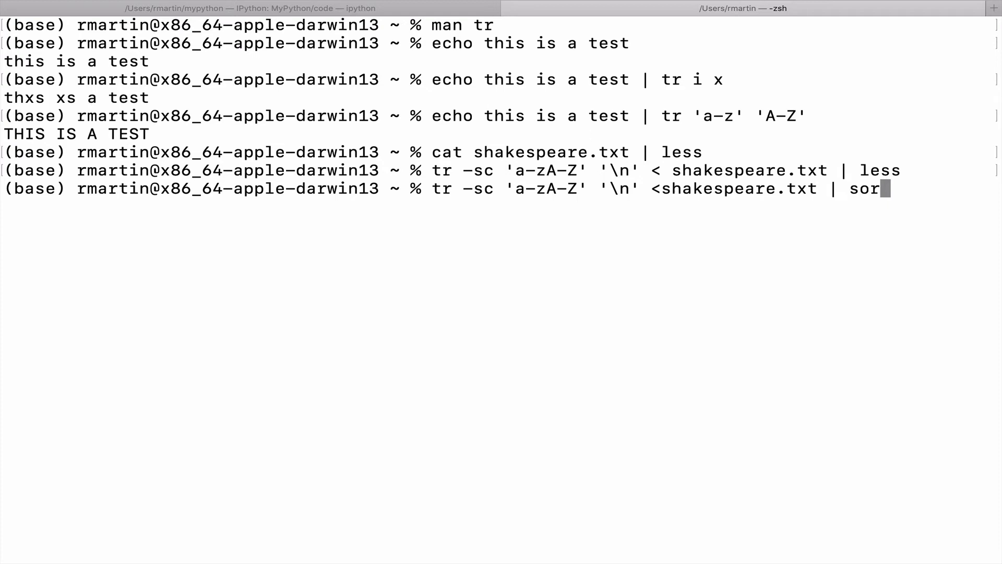
text(t)
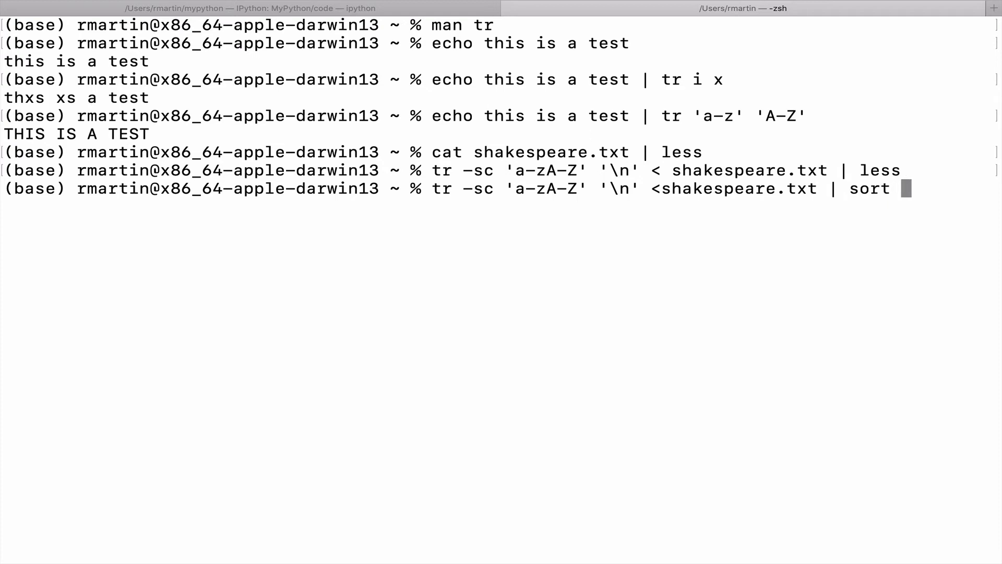
text(|)
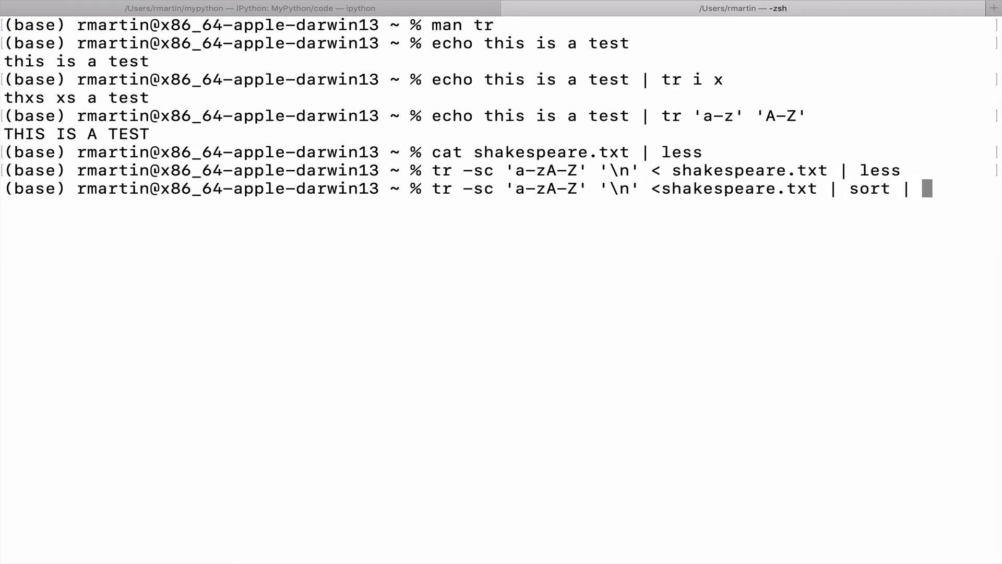
text(uniq)
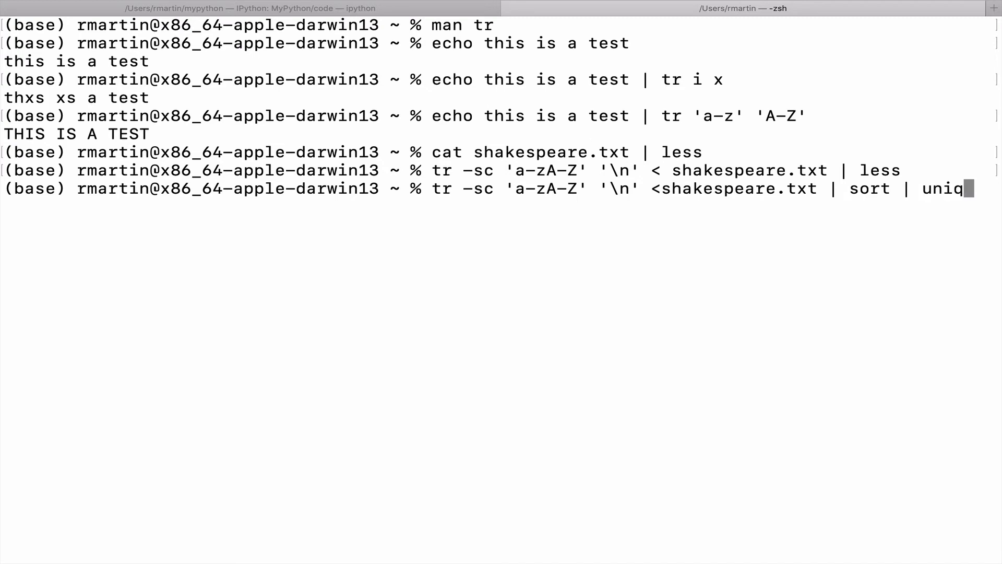
text(-c)
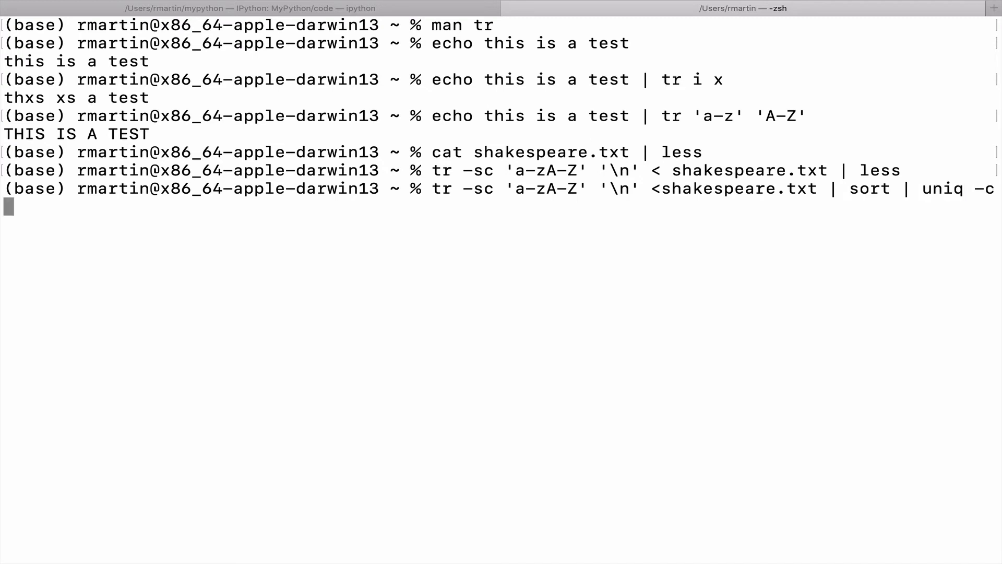
text(|le)
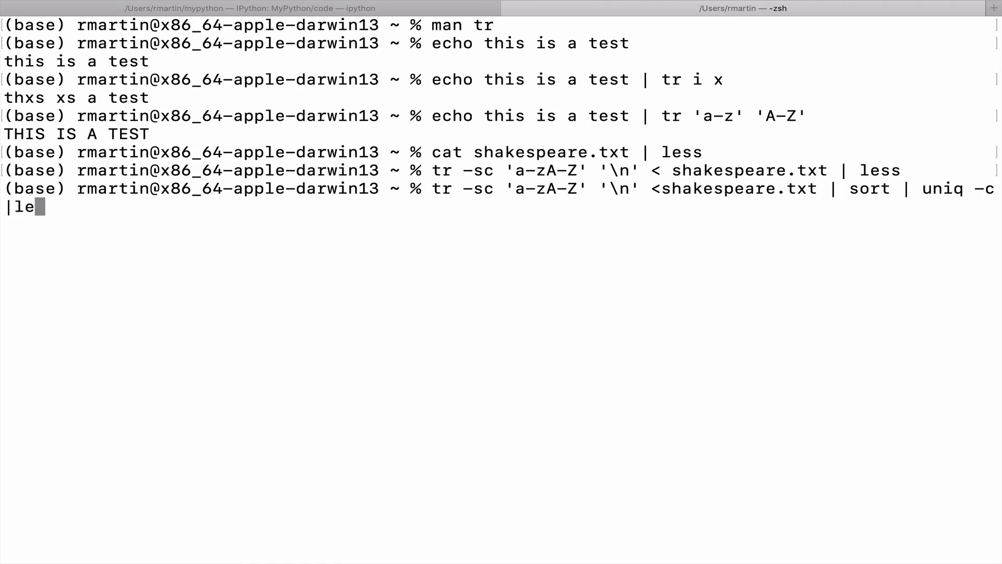
text(ss)
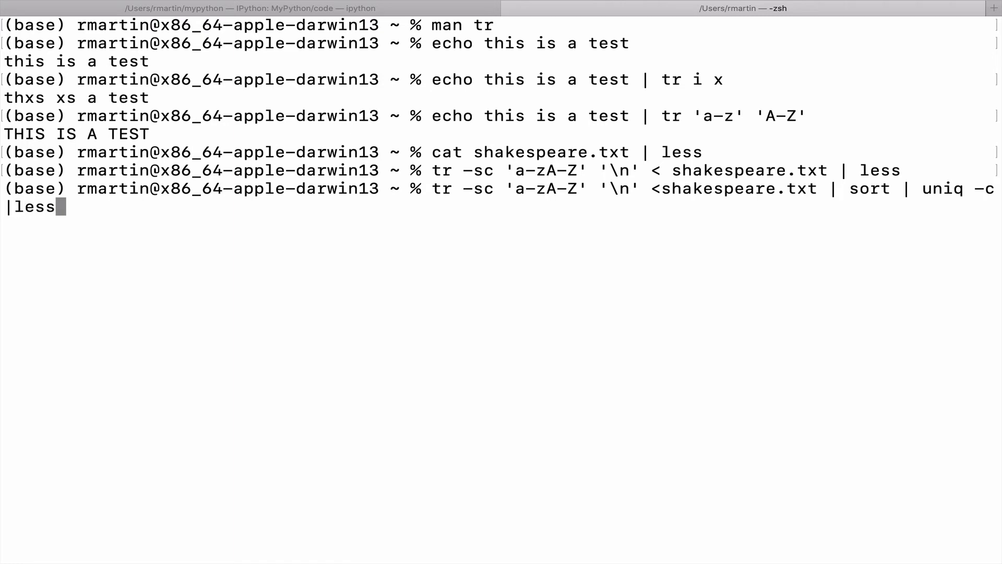
key(Enter)
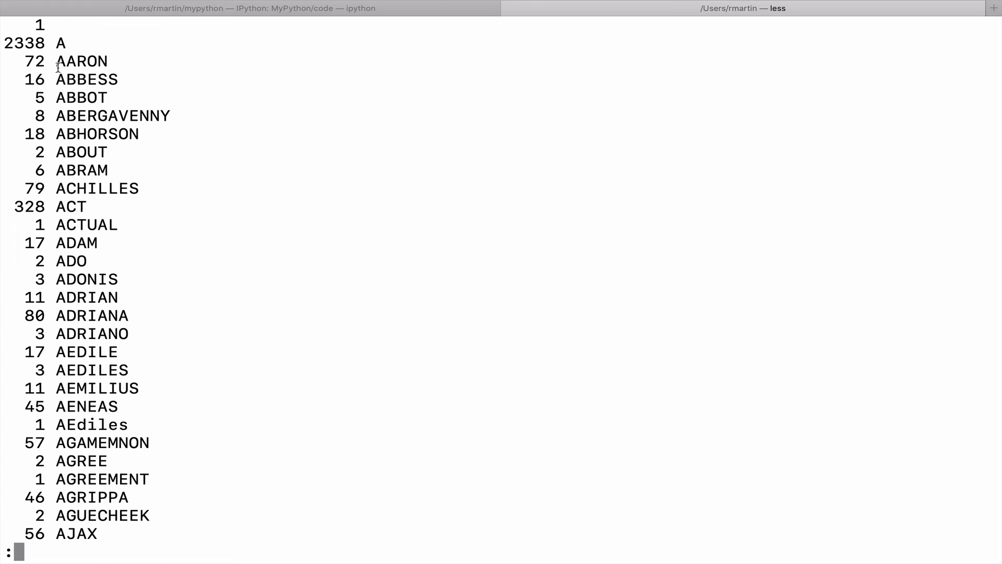
mouse_move(59, 61)
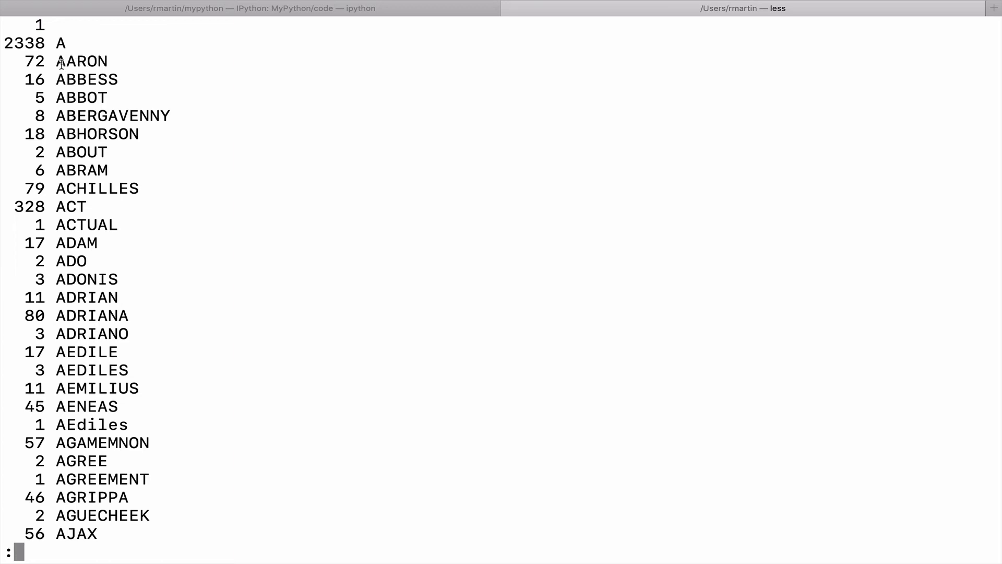
mouse_move(45, 64)
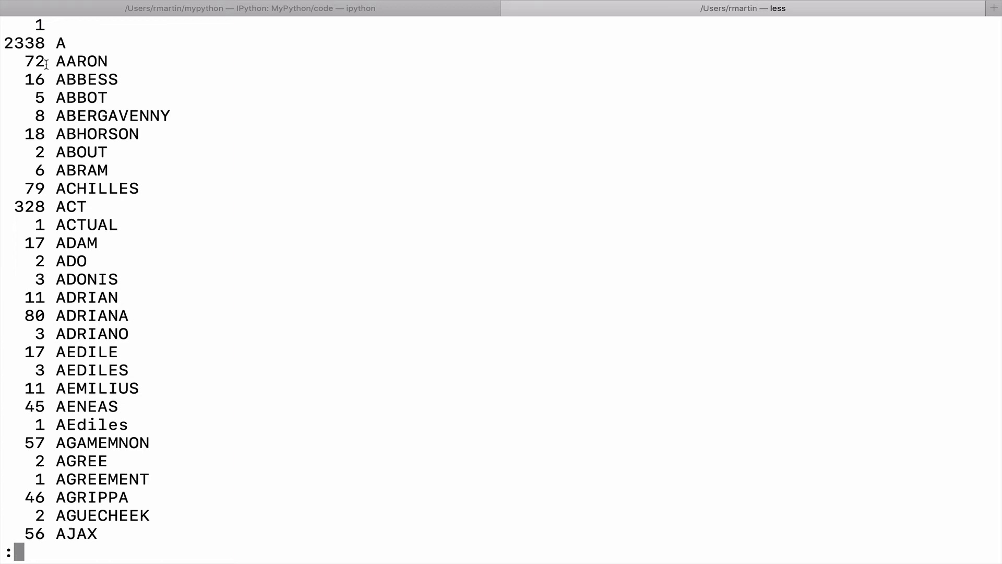
mouse_move(64, 67)
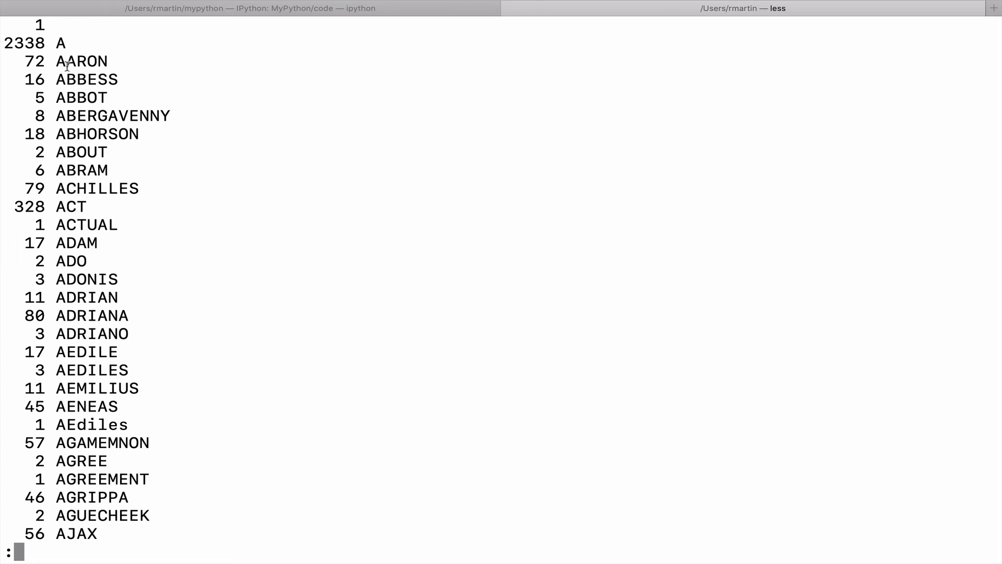
mouse_move(111, 105)
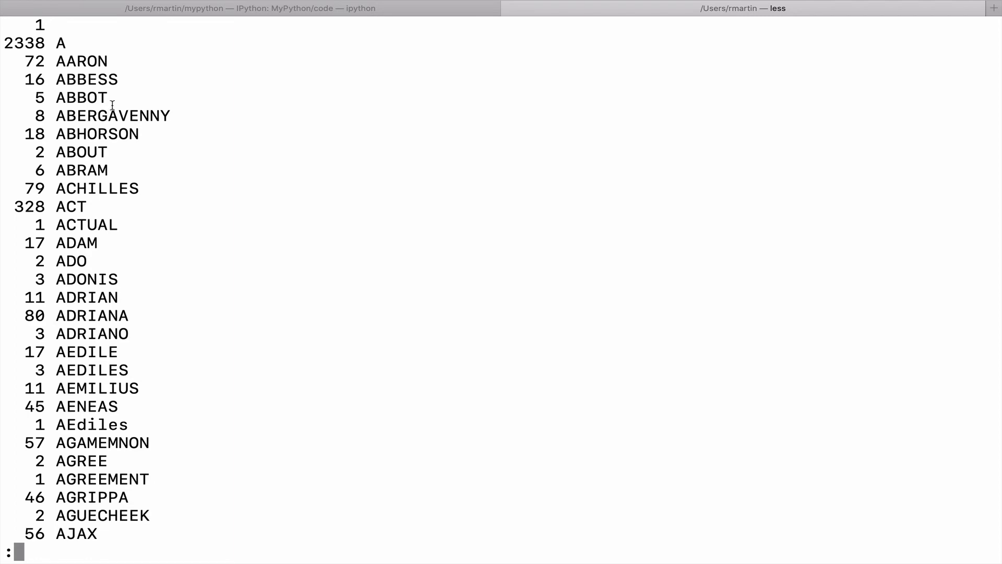
mouse_move(68, 260)
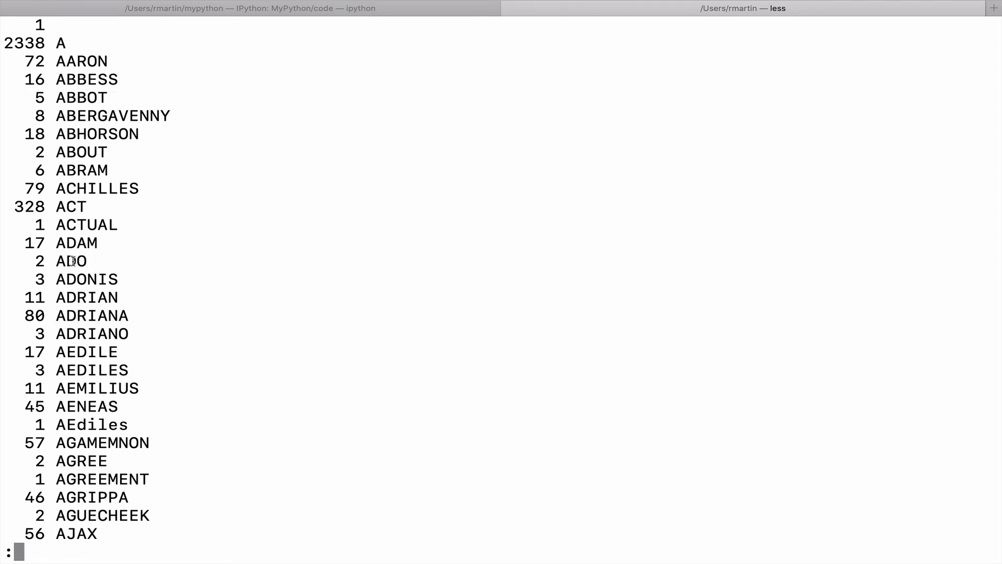
scroll(down, 3)
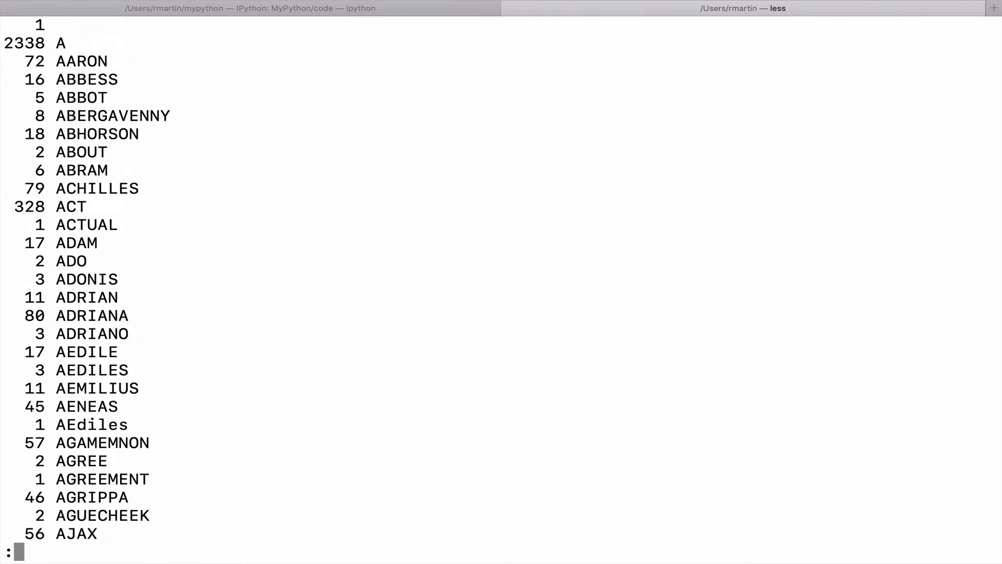
Quit the word-count pager and start a tr 'A-Z' 'a-z' lowercase translation.
key(q)
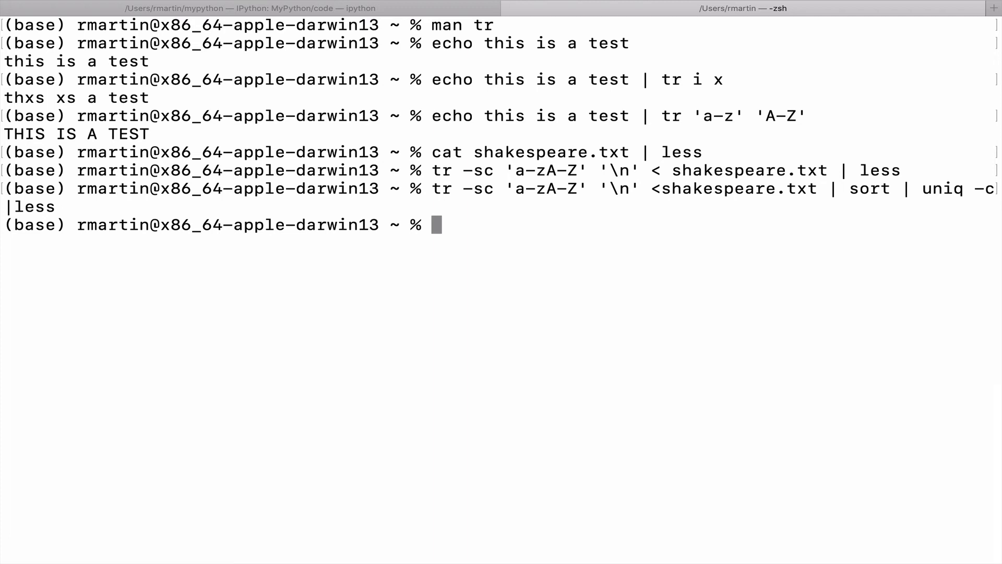
text(t)
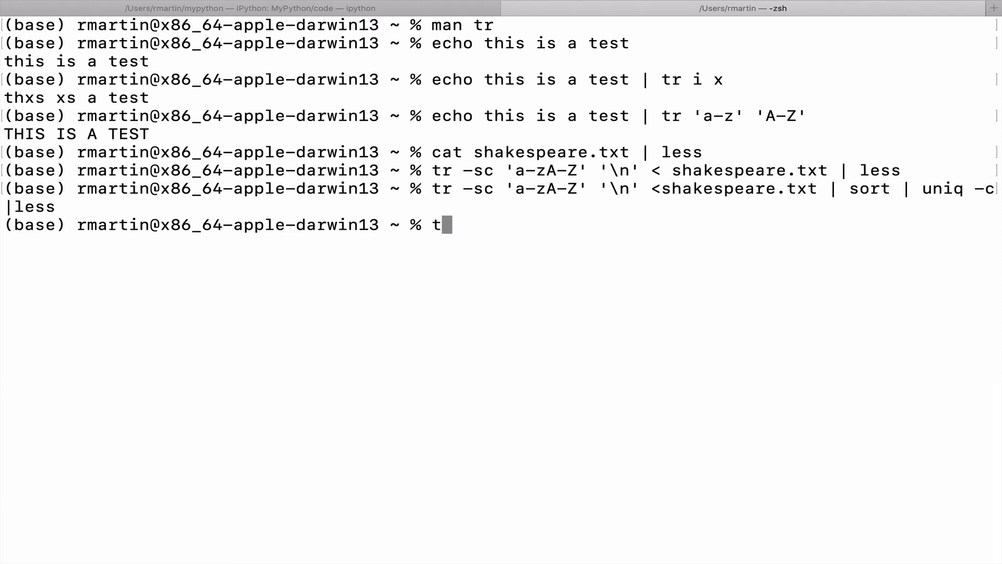
text(r)
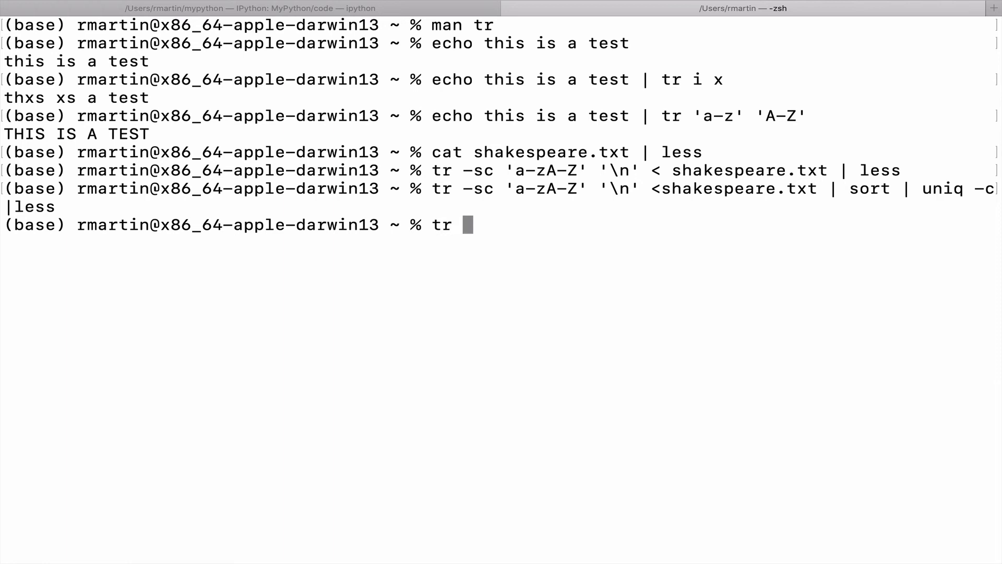
text(')
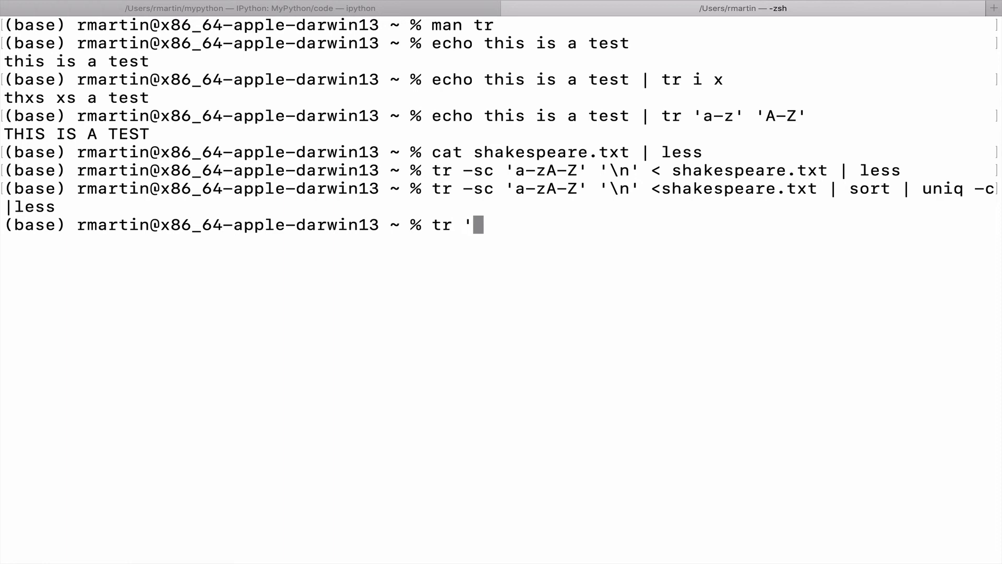
text(A-)
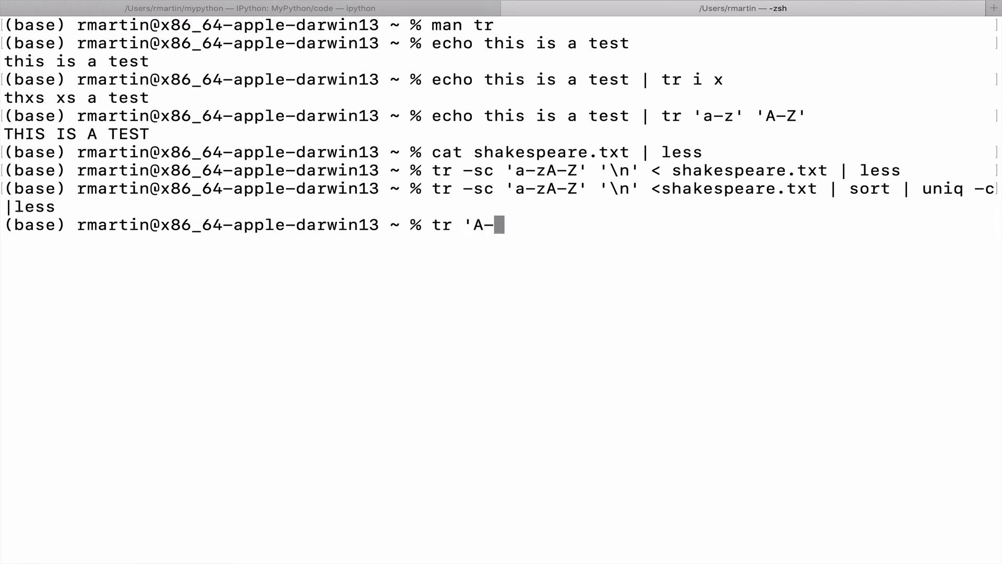
text(Z)
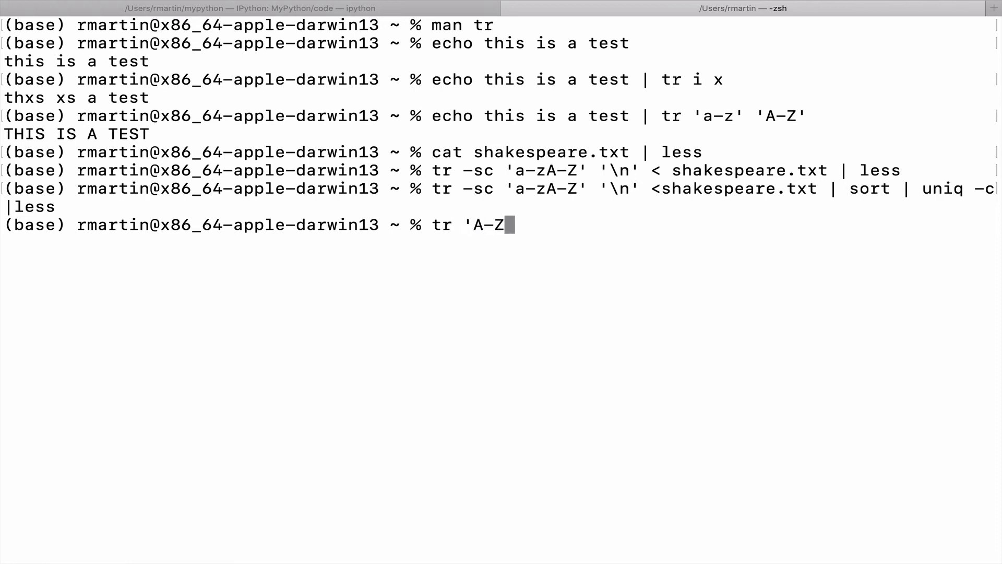
text(')
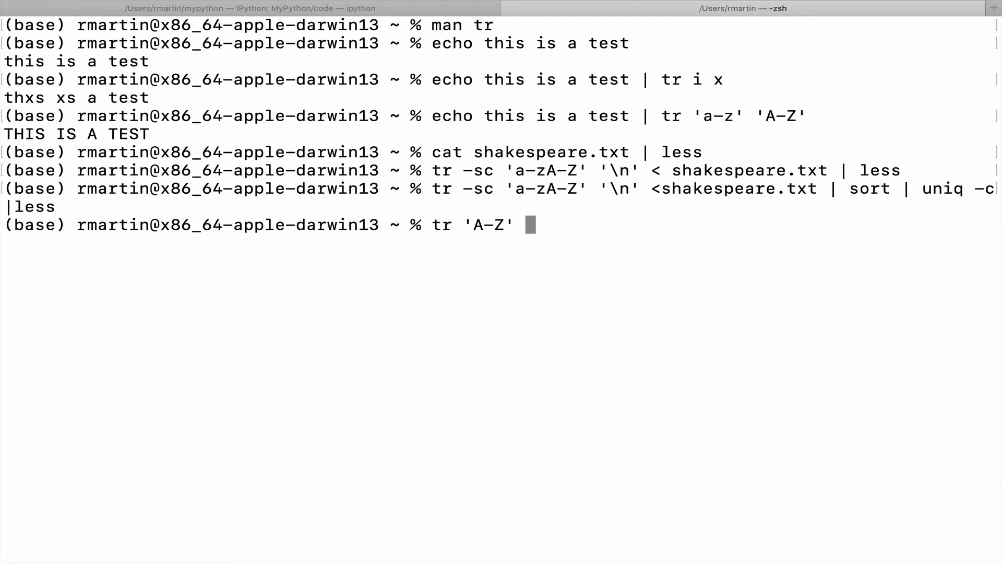
text(')
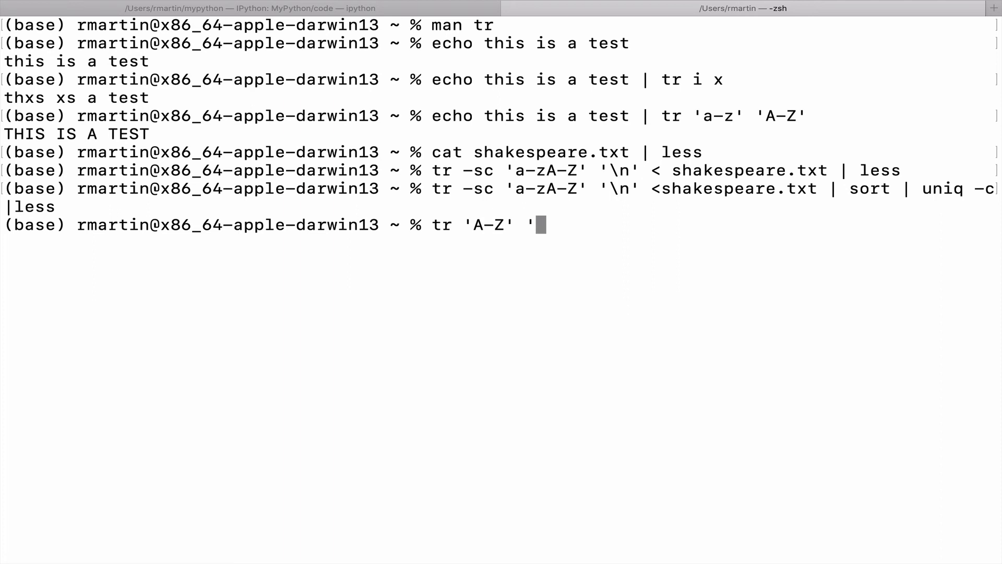
text(a-)
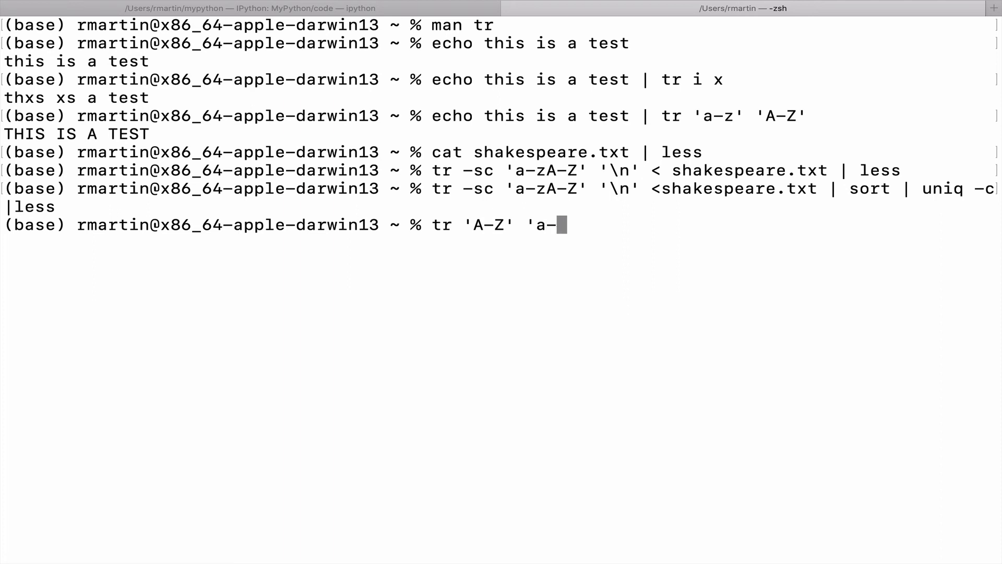
text(z')
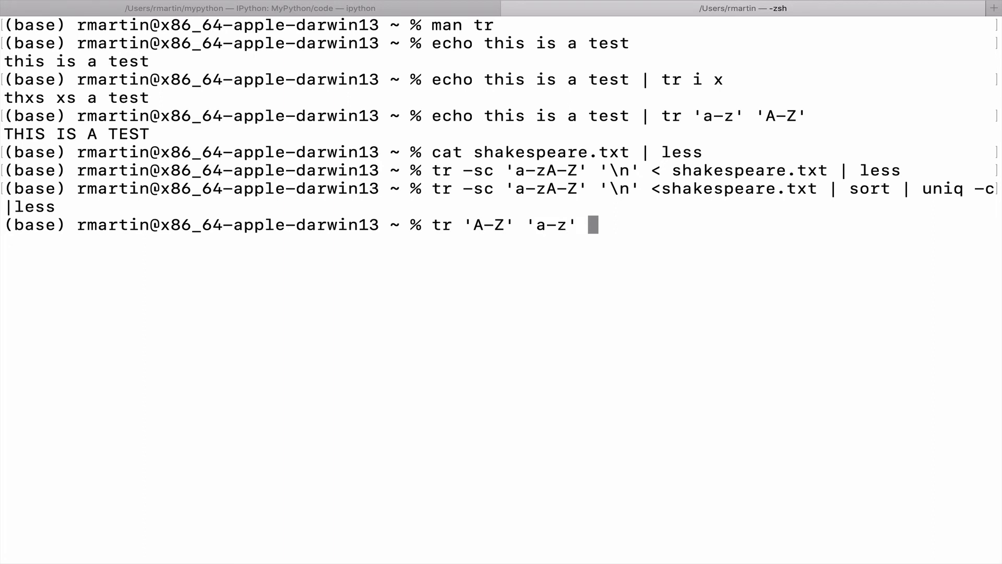
Add redirection reading shakespeare.txt and writing to shakespeare2.txt, fixing a typo.
text(< shakespeare.t)
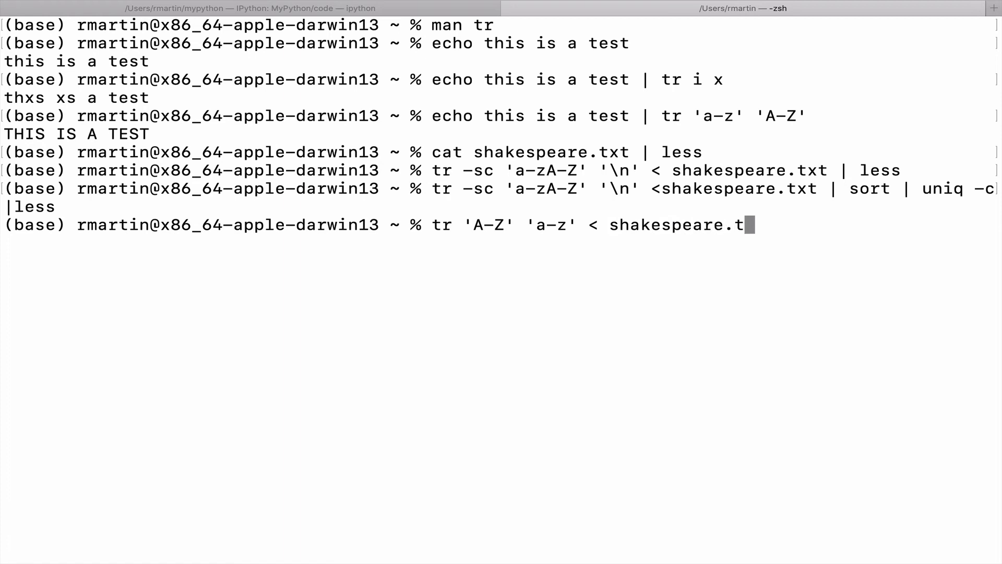
text(xt >)
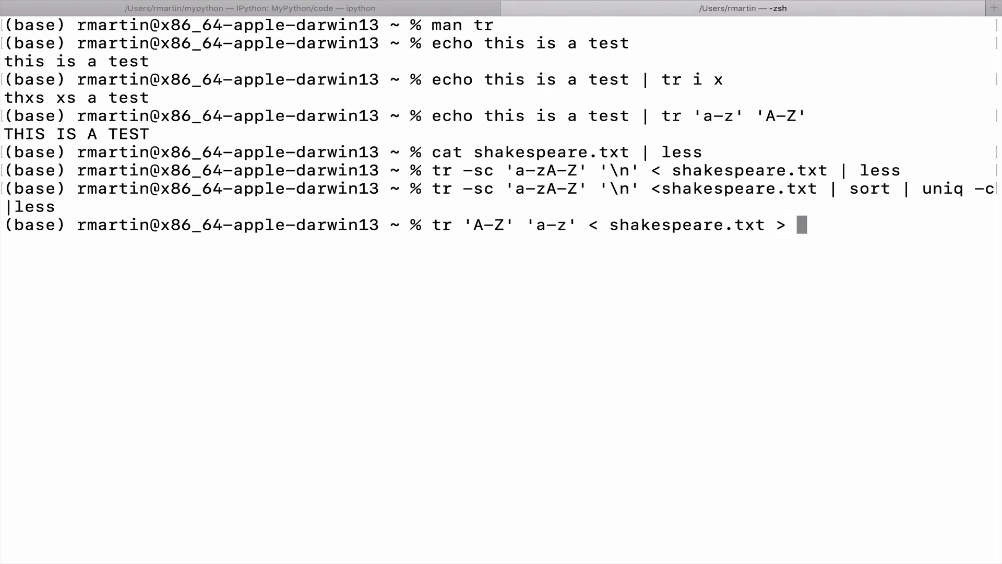
text(shake)
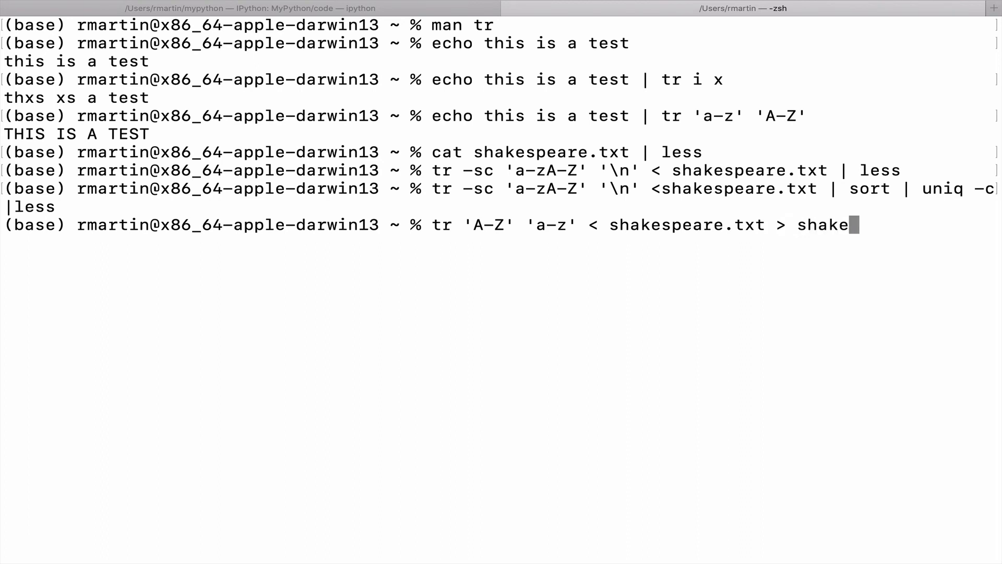
text(spe)
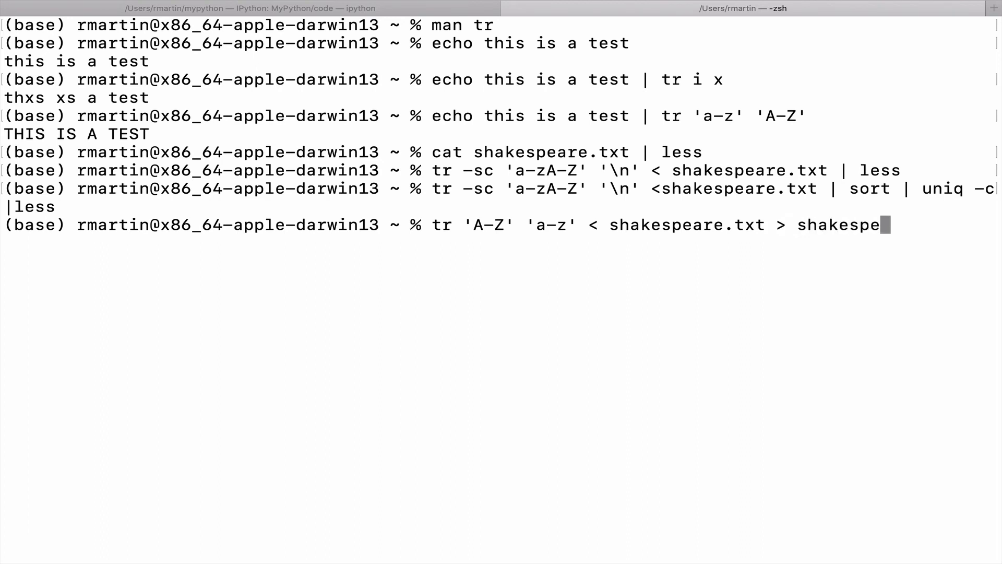
text(are.t)
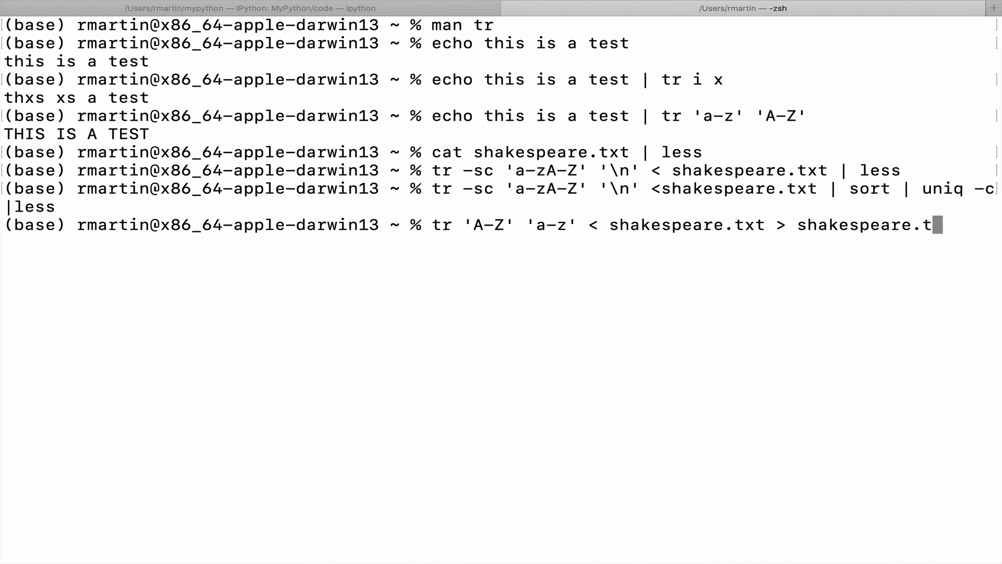
key(Backspace)
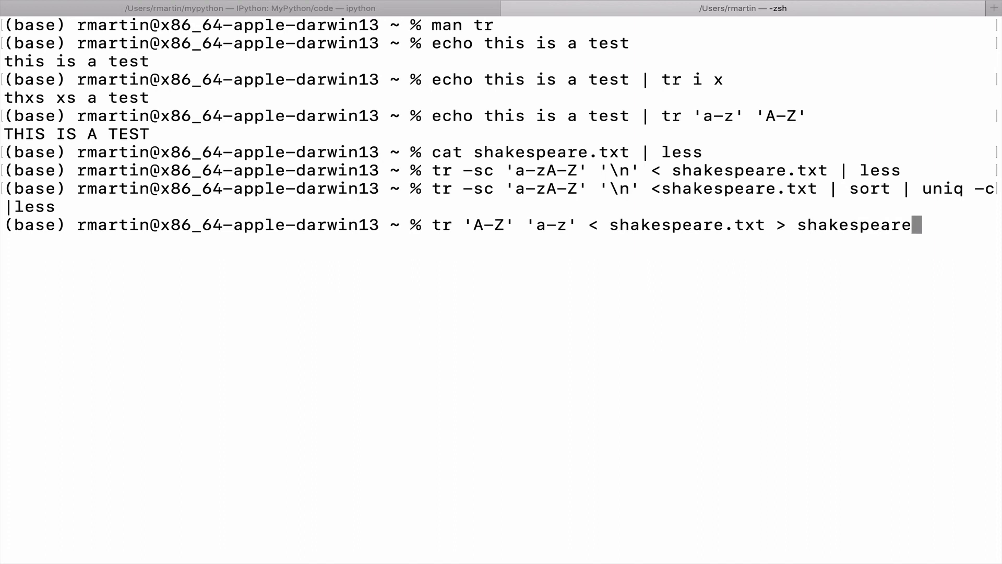
text(2.tx)
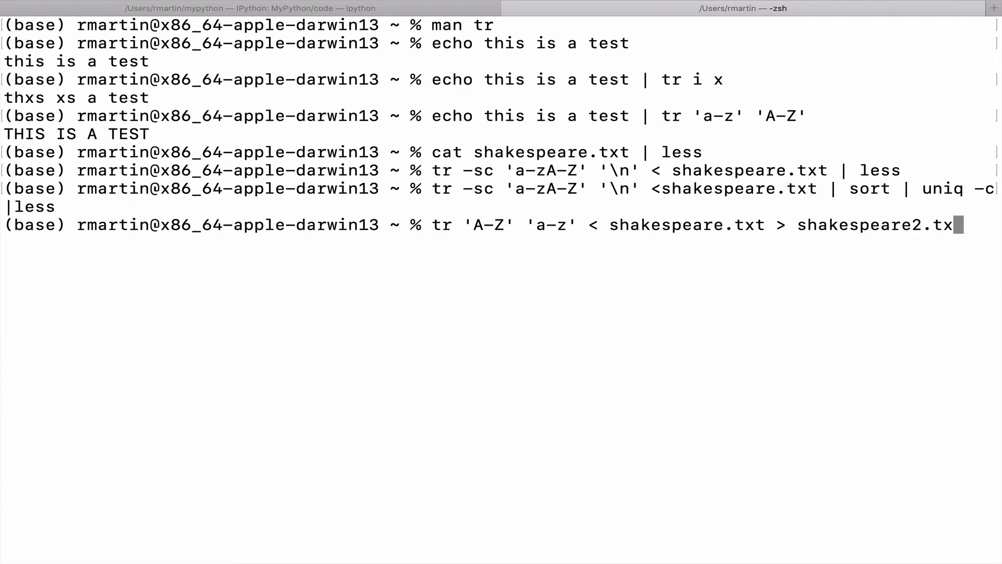
text(t)
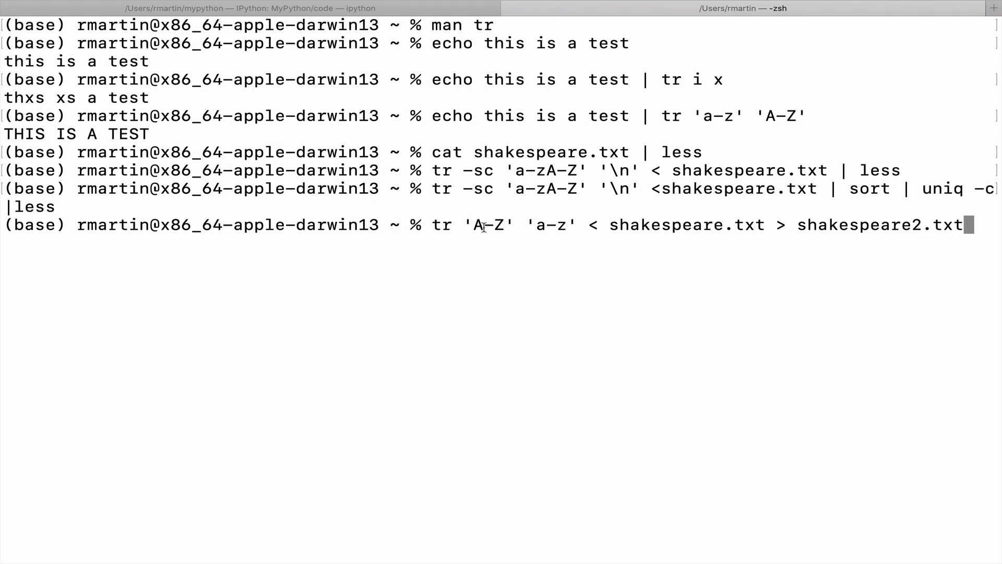
mouse_move(534, 230)
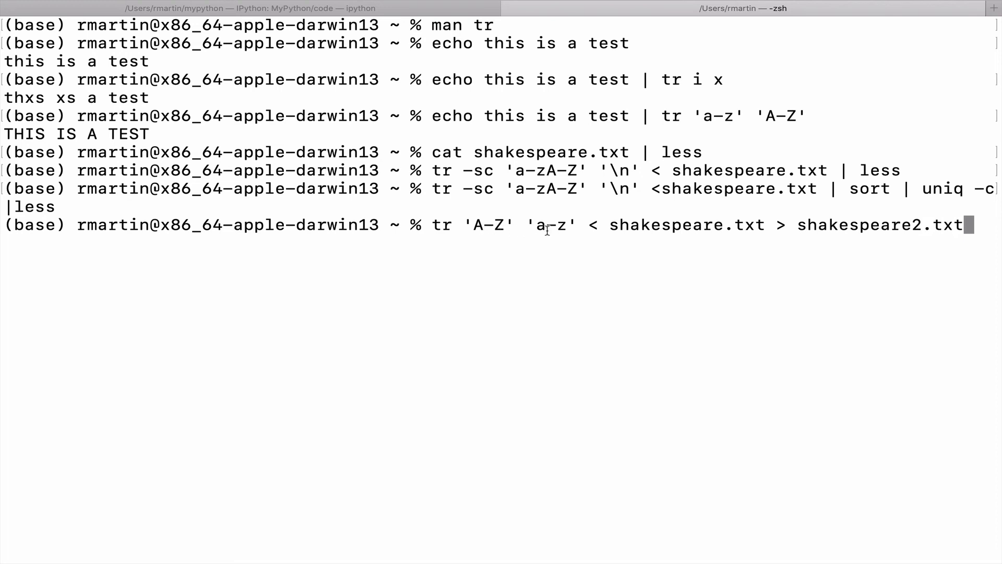
mouse_move(610, 376)
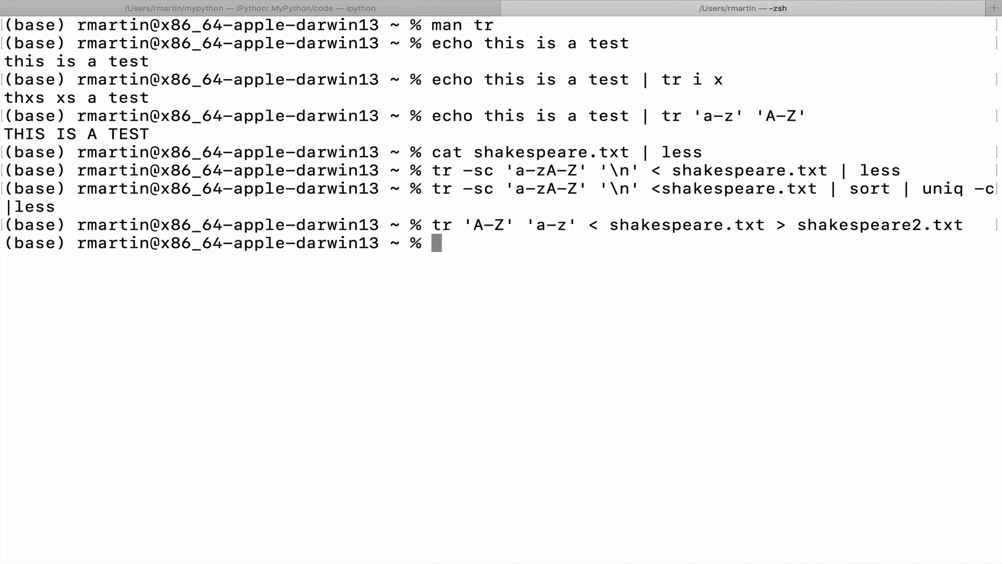
View shakespeare2.txt with cat | less and scroll through the lowercase sonnets.
text(cat)
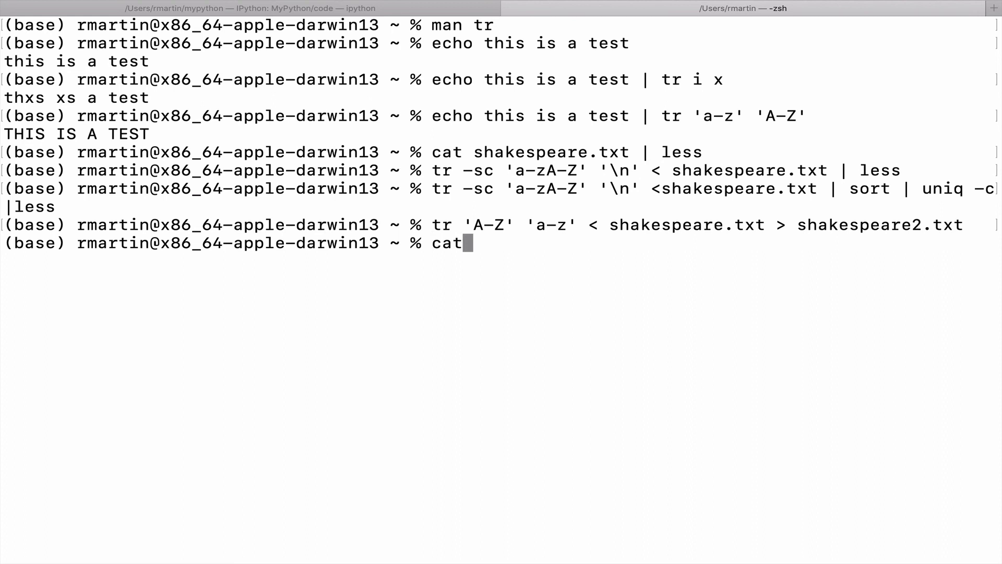
text(shakkesp)
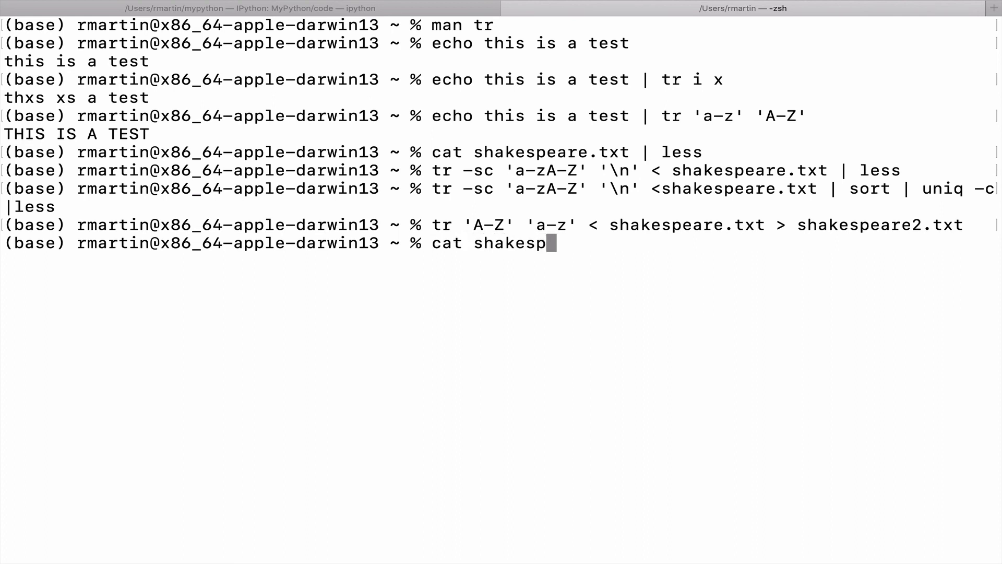
text(earet)
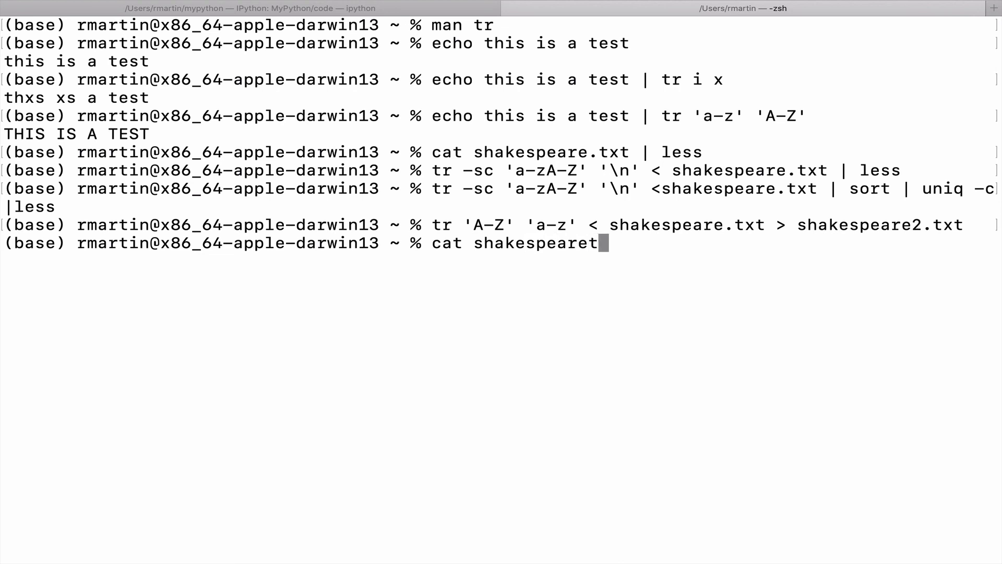
text(2.t)
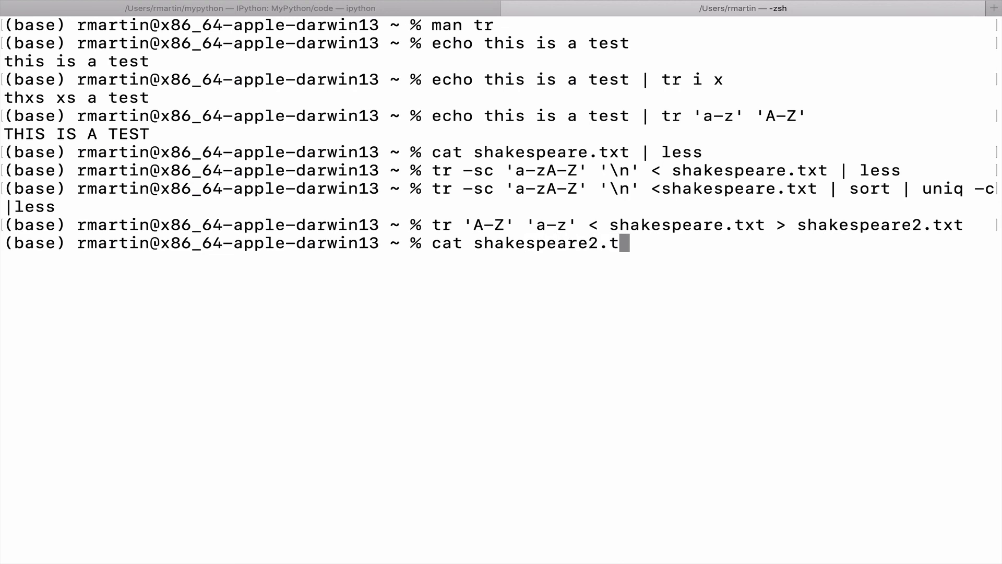
text(xt)
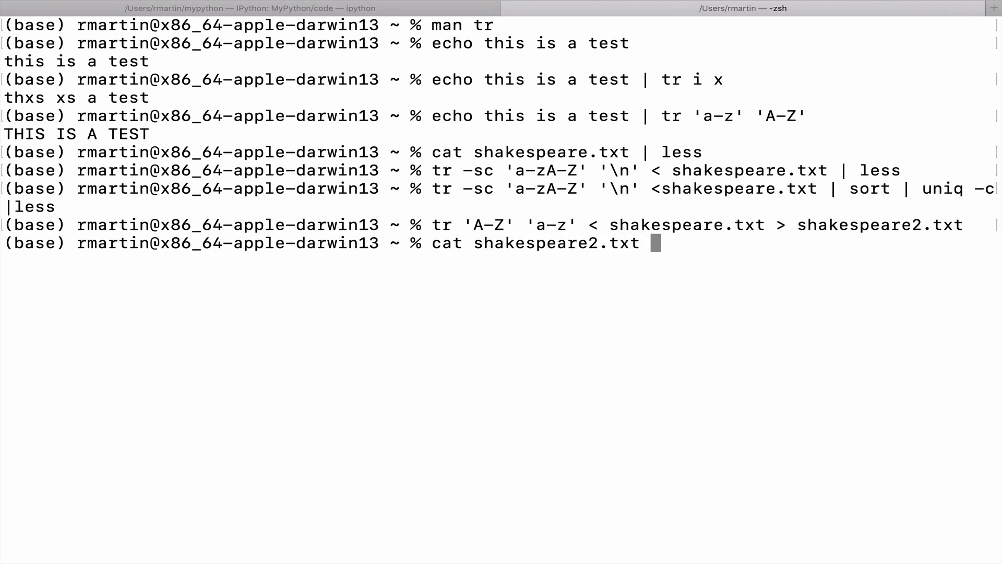
text(| less)
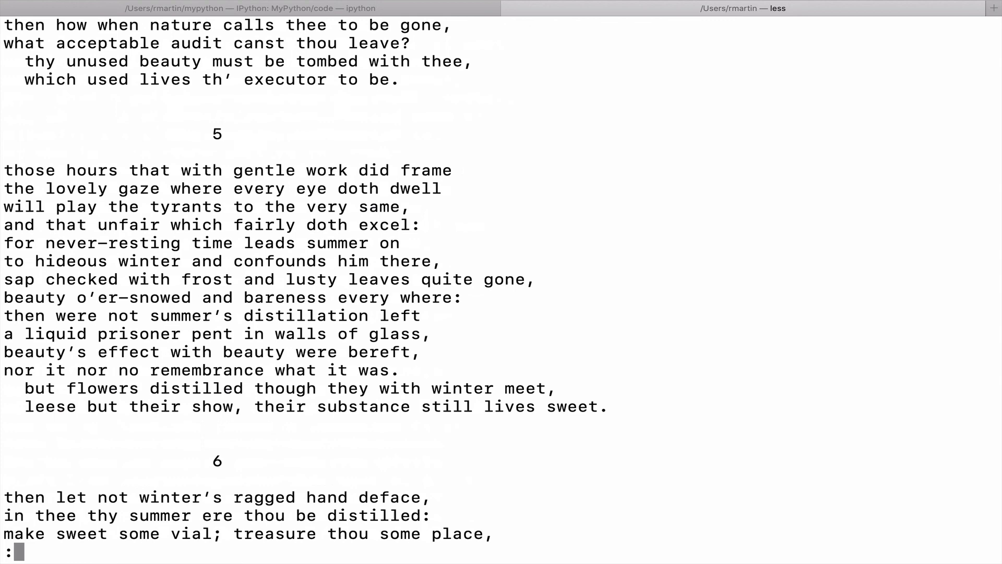
scroll(down, 3)
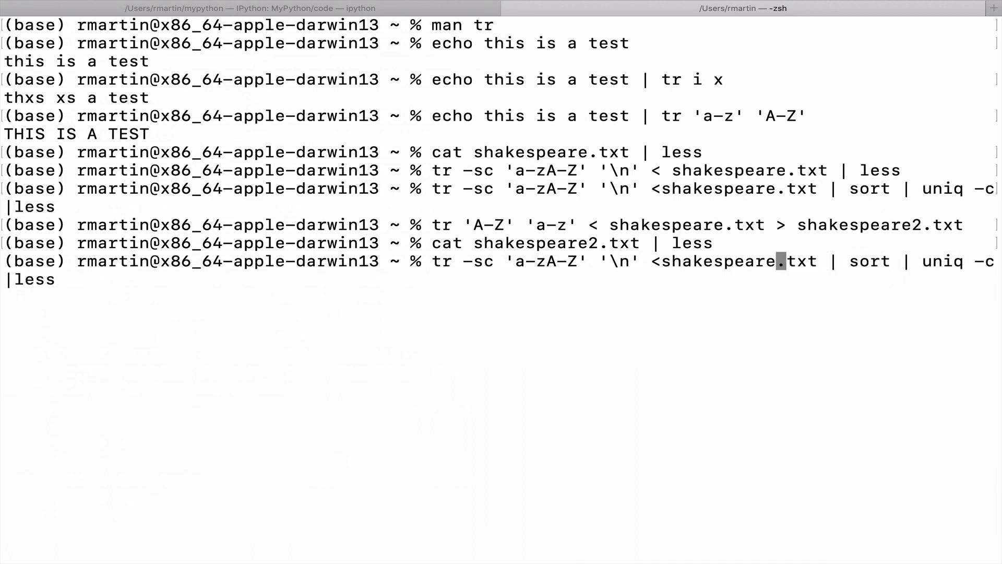
Point the recalled word-count pipeline at shakespeare2.txt, run it, then quit the listing.
text(2)
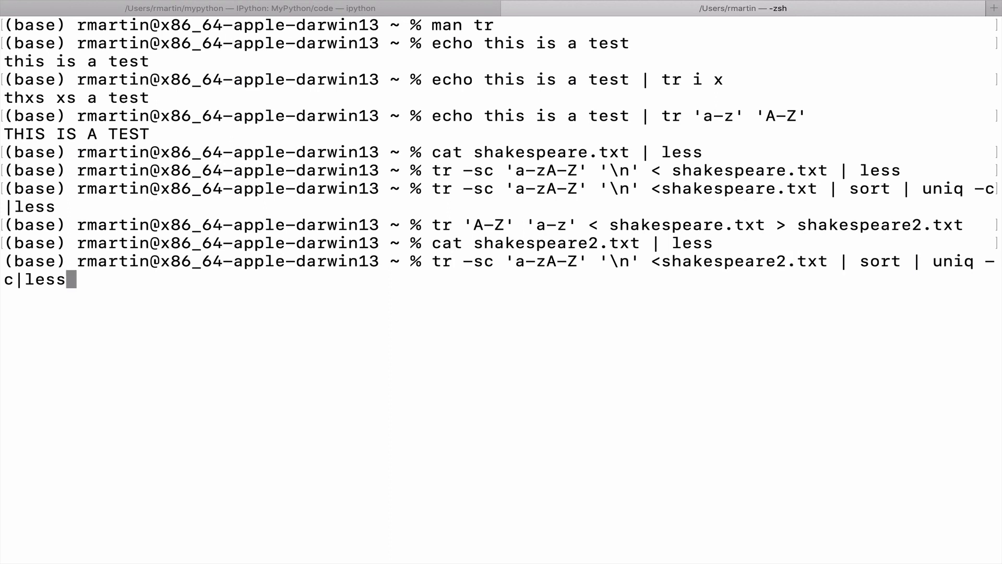
key(Return)
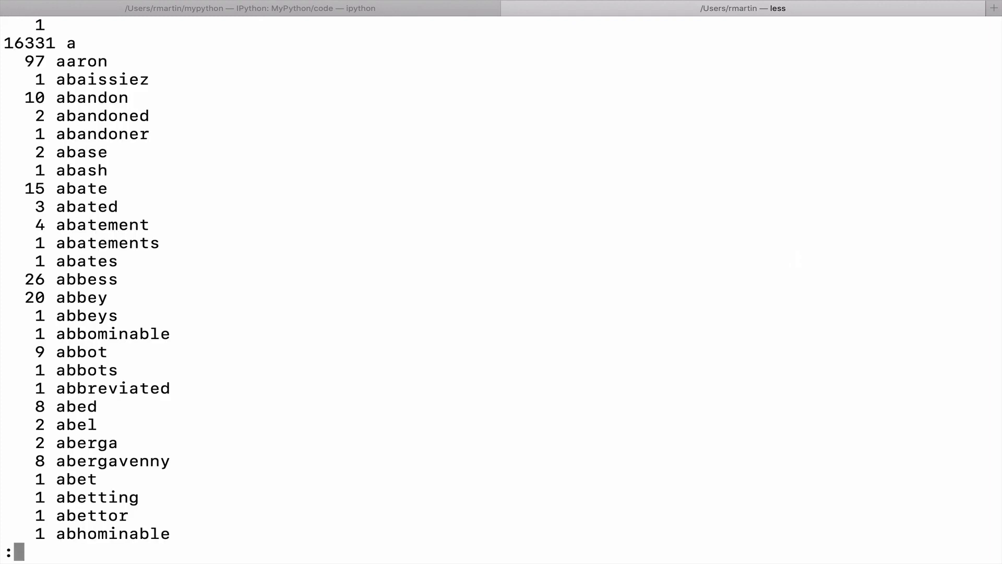
mouse_move(78, 62)
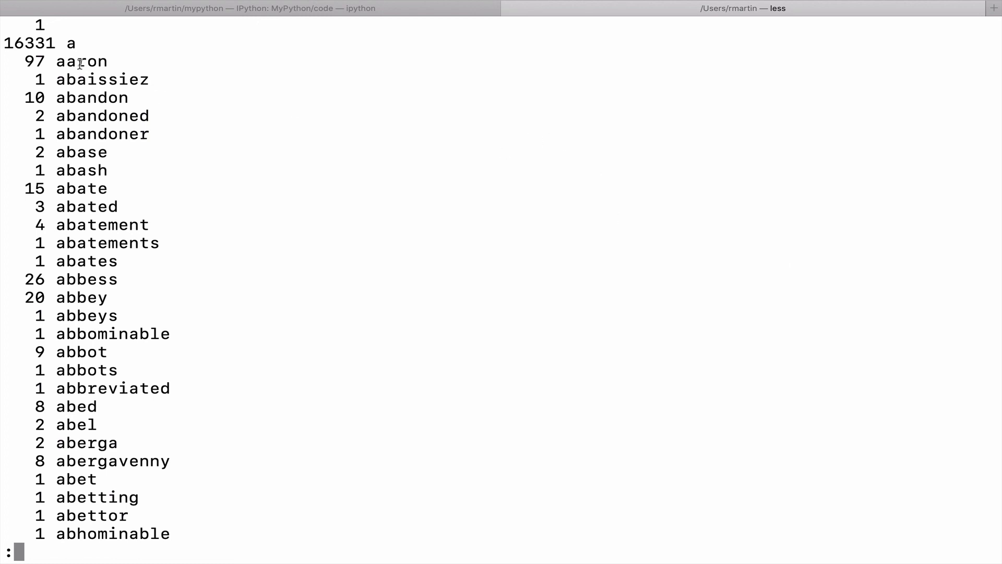
mouse_move(49, 61)
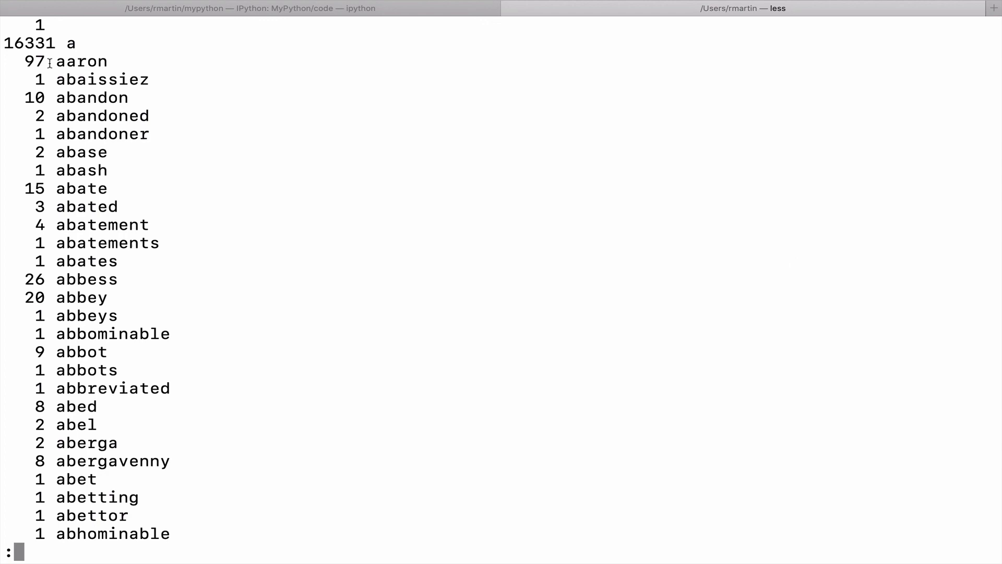
key(q)
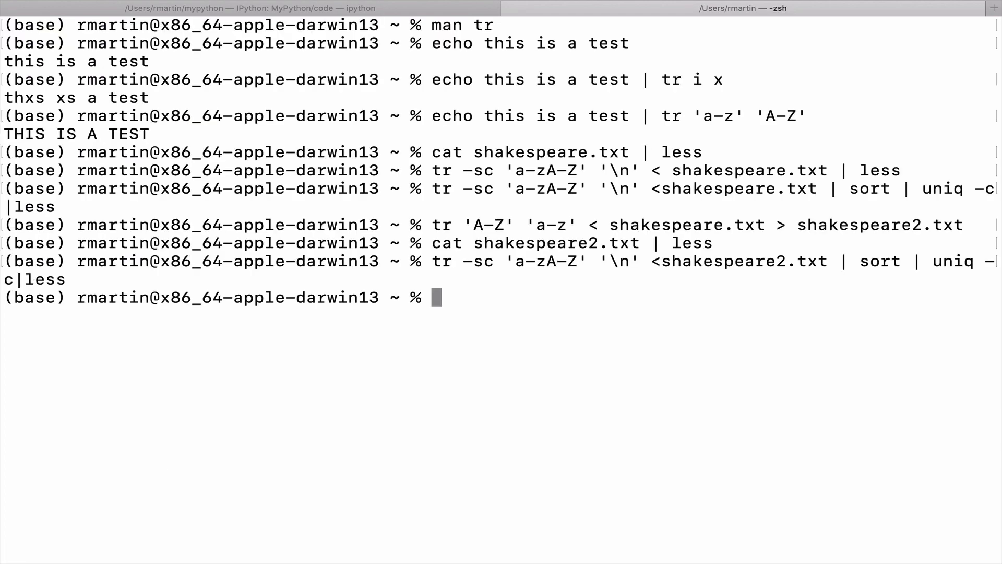